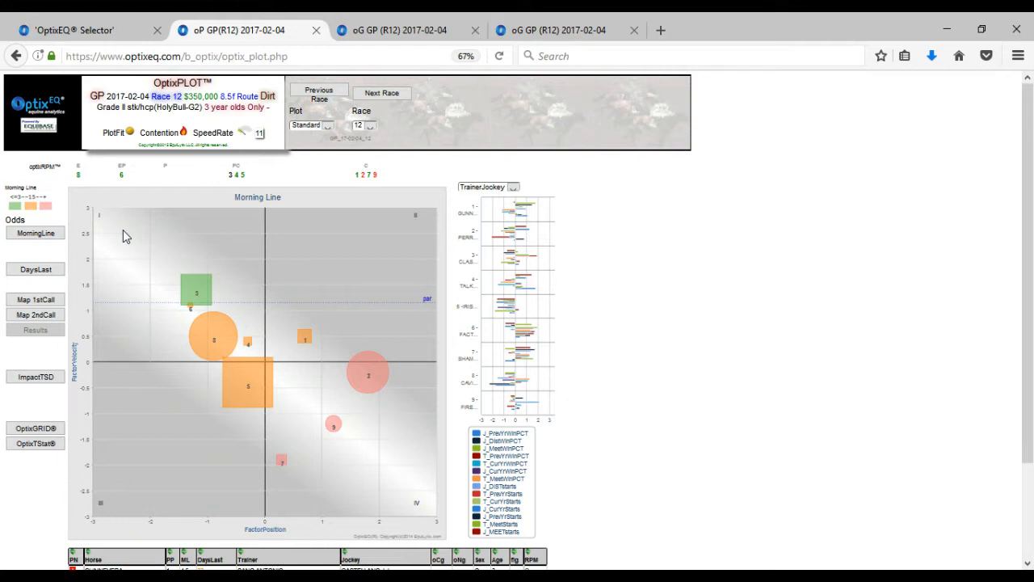
mouse_move(482, 207)
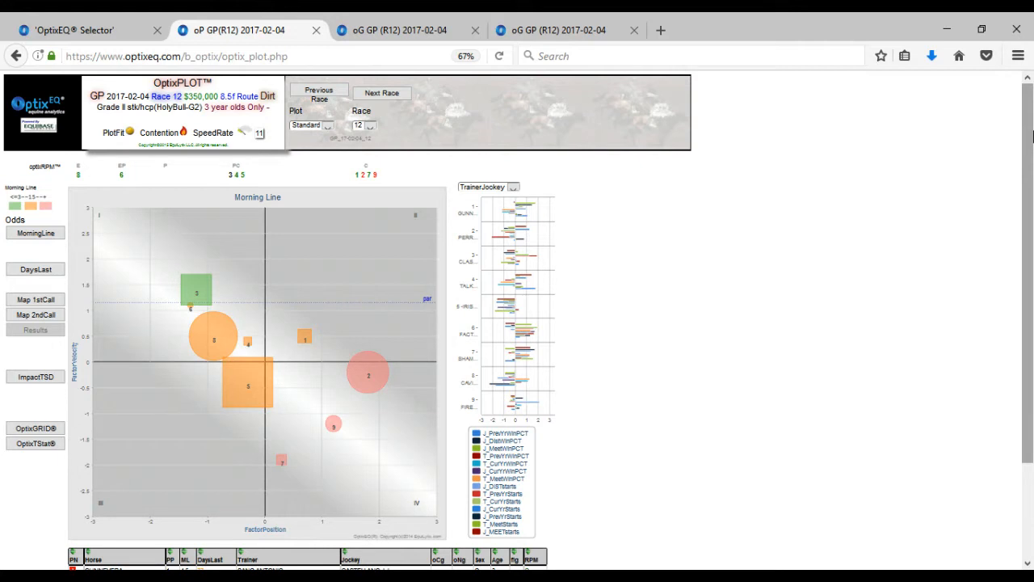
Bring up the race 12 OptixGRID with trip notes for Gunnevera, Perro Rojo, Classic Empire and others.
scroll(down, 3)
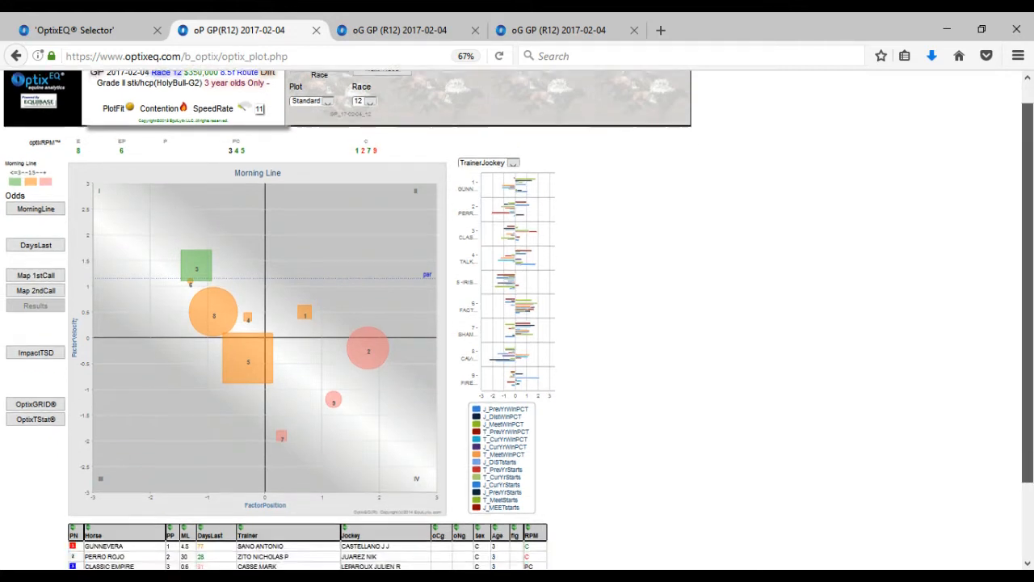
scroll(down, 3)
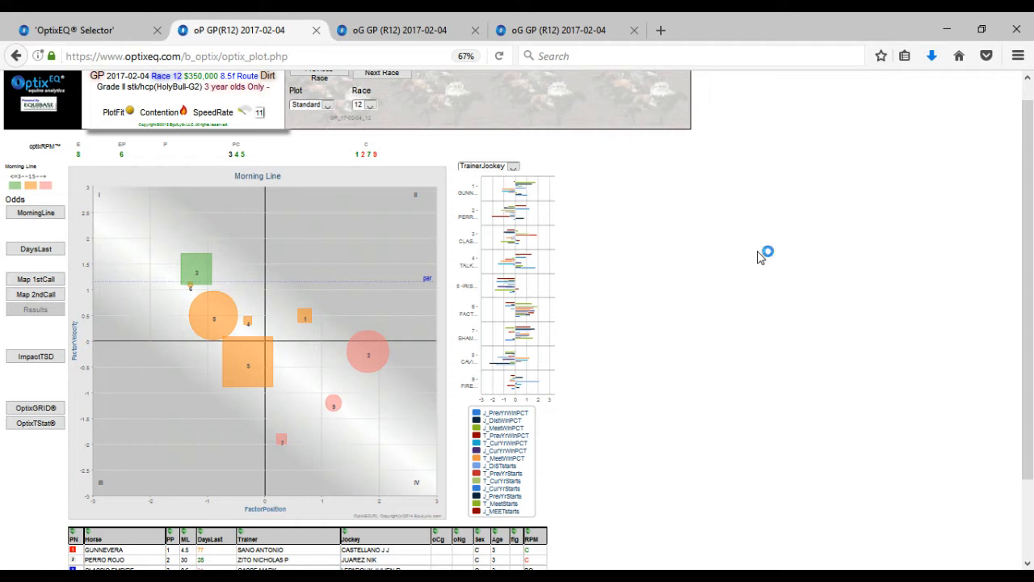
mouse_move(759, 257)
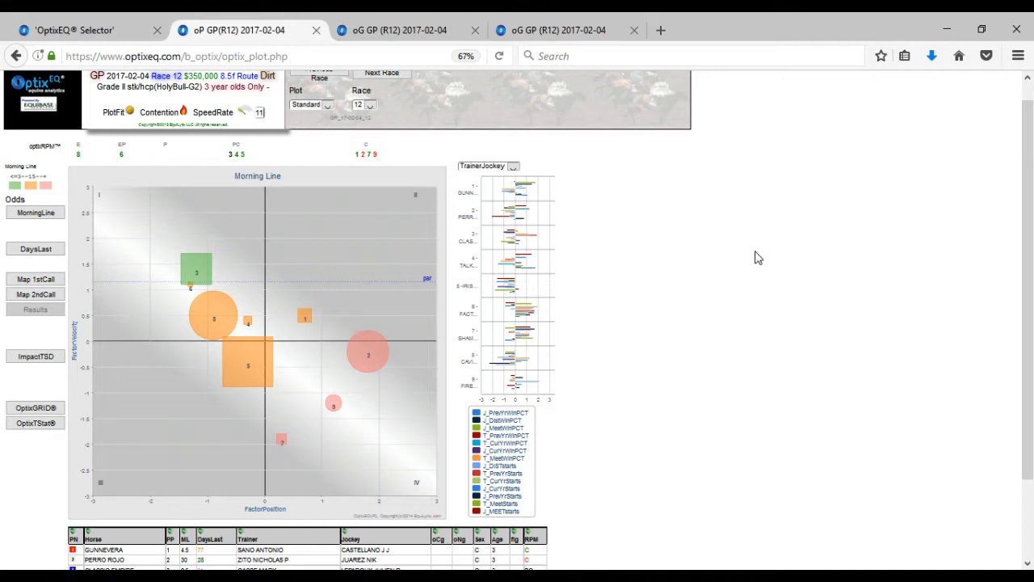
mouse_move(746, 256)
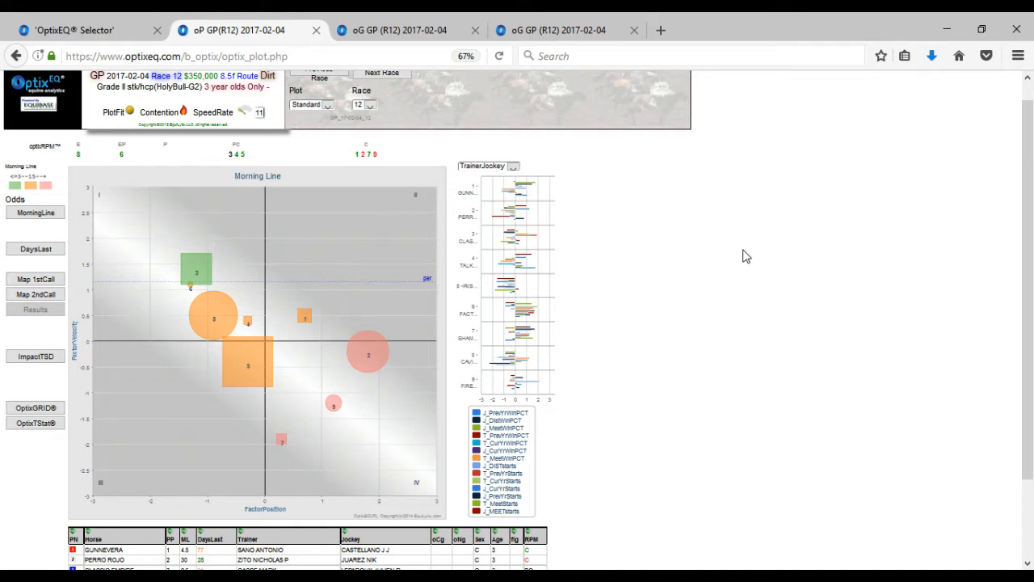
mouse_move(197, 271)
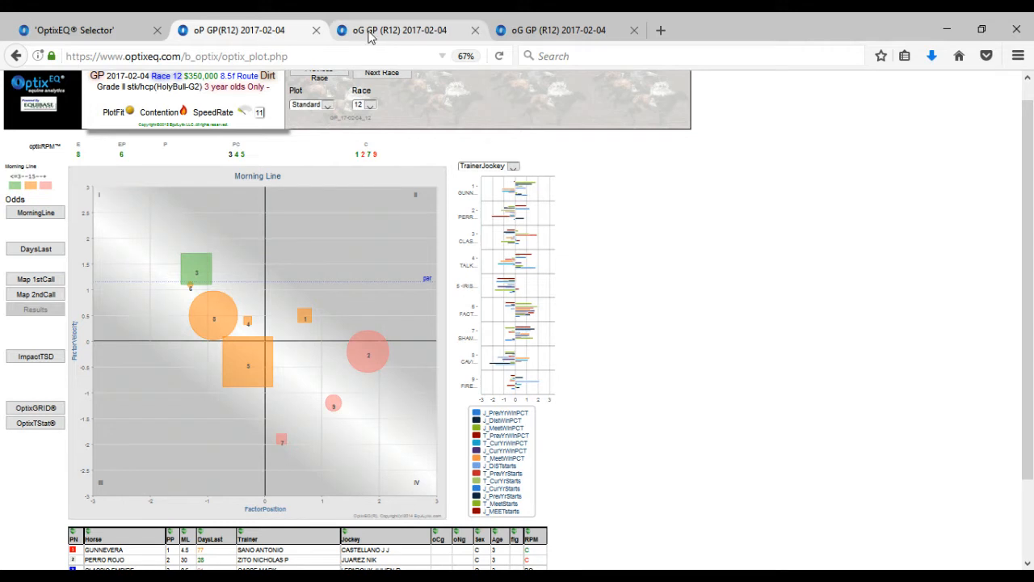
click(36, 408)
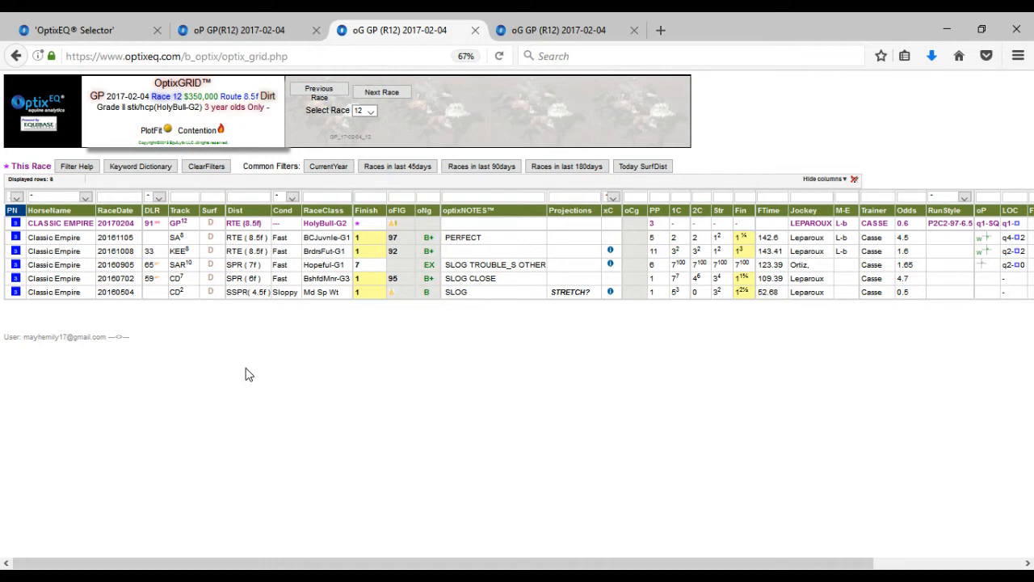
mouse_move(406, 354)
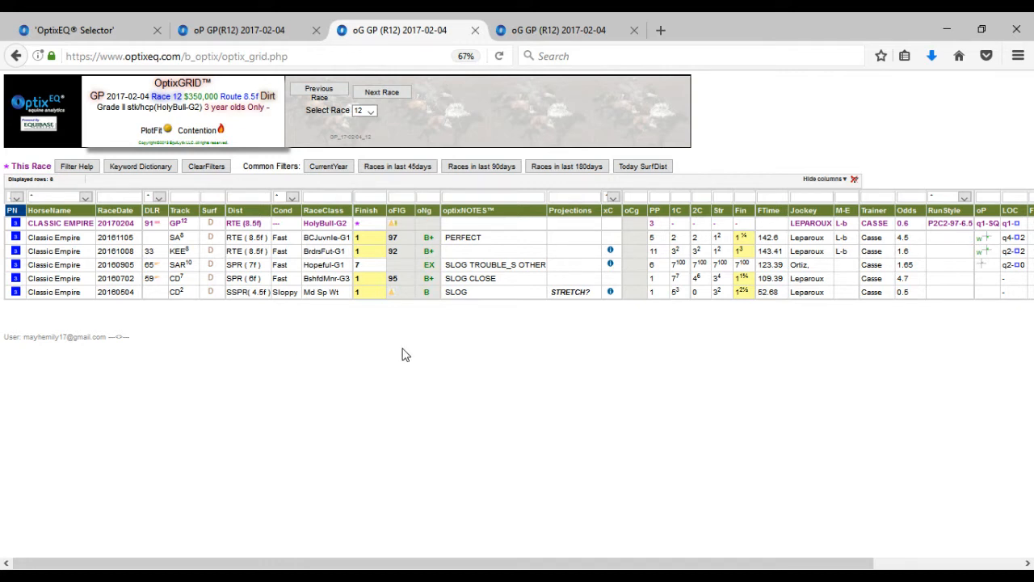
mouse_move(453, 311)
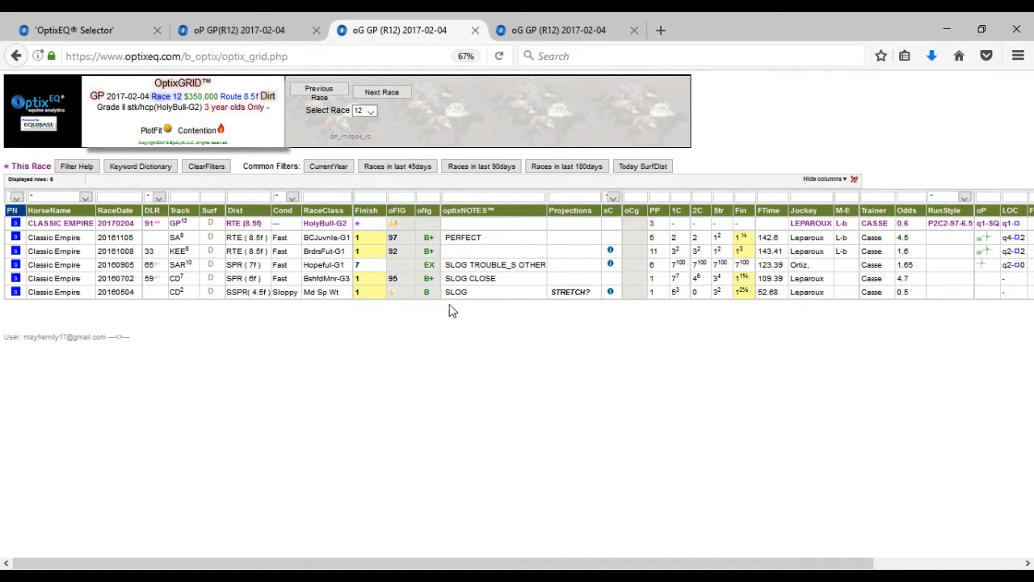
mouse_move(494, 262)
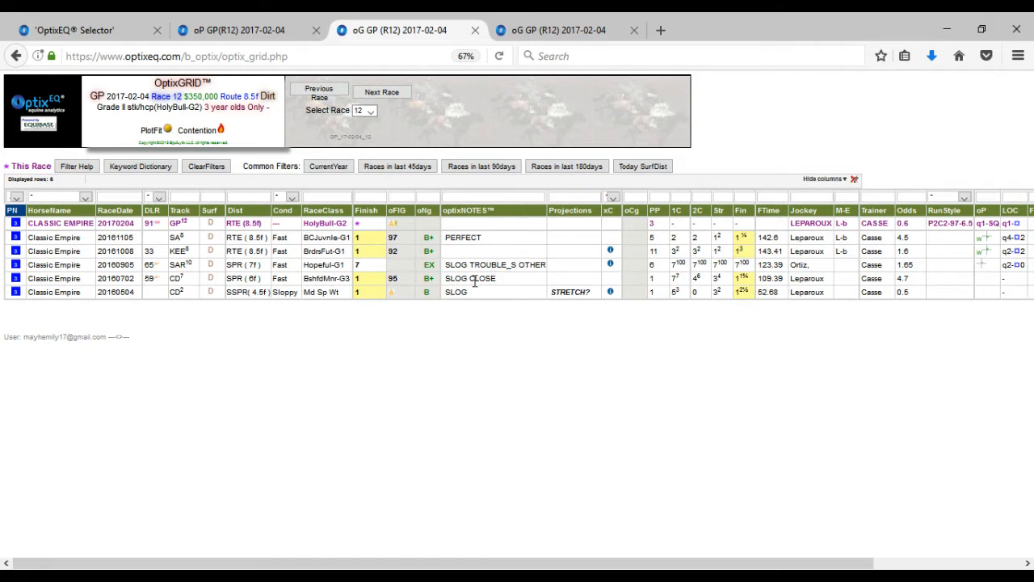
mouse_move(537, 249)
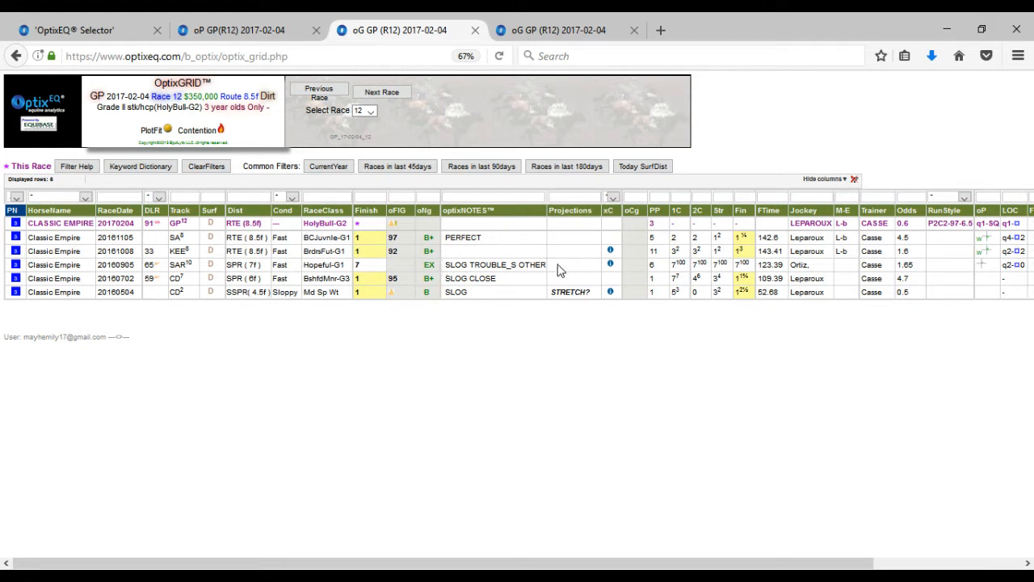
mouse_move(423, 262)
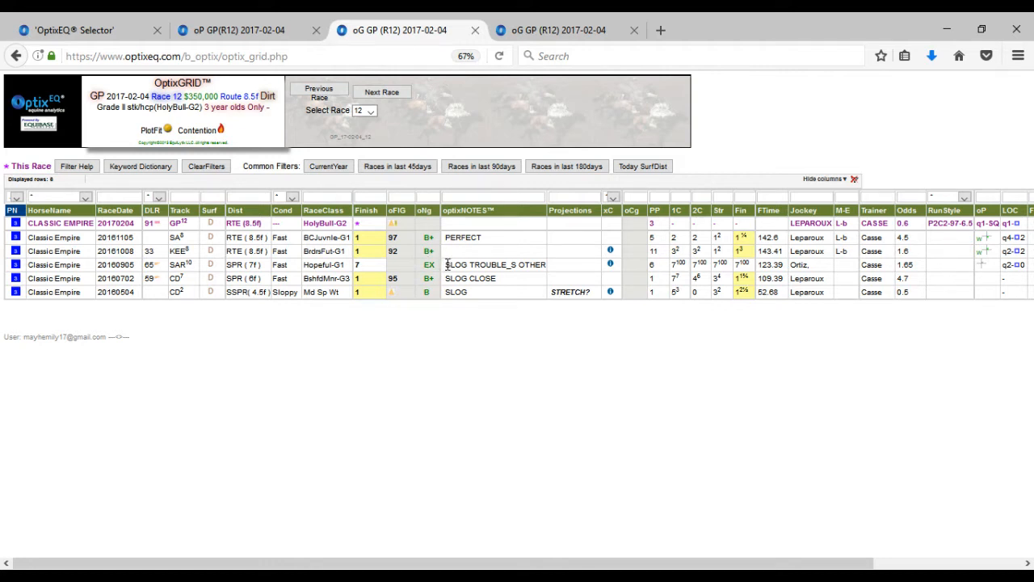
mouse_move(611, 278)
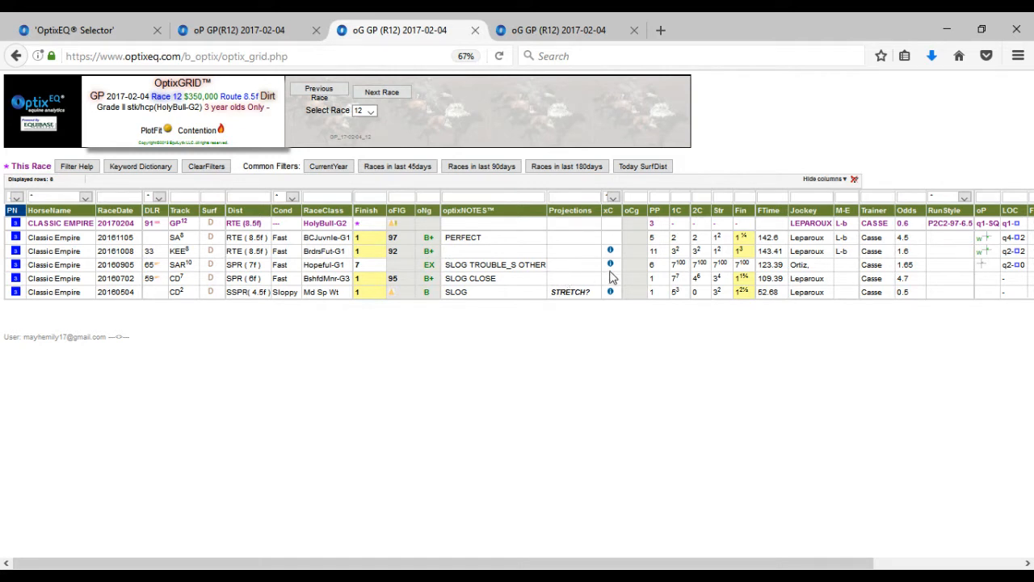
mouse_move(611, 258)
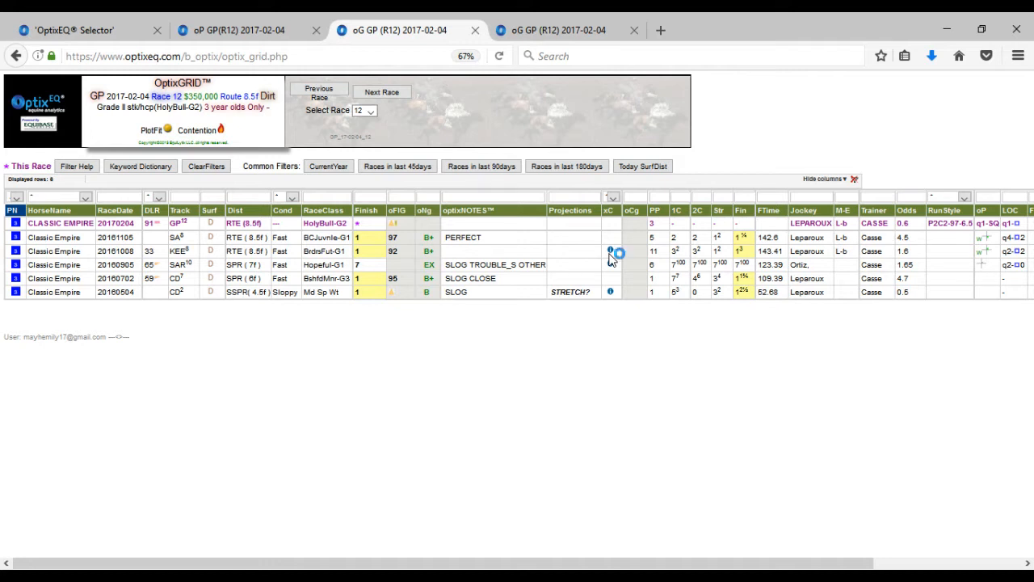
mouse_move(611, 251)
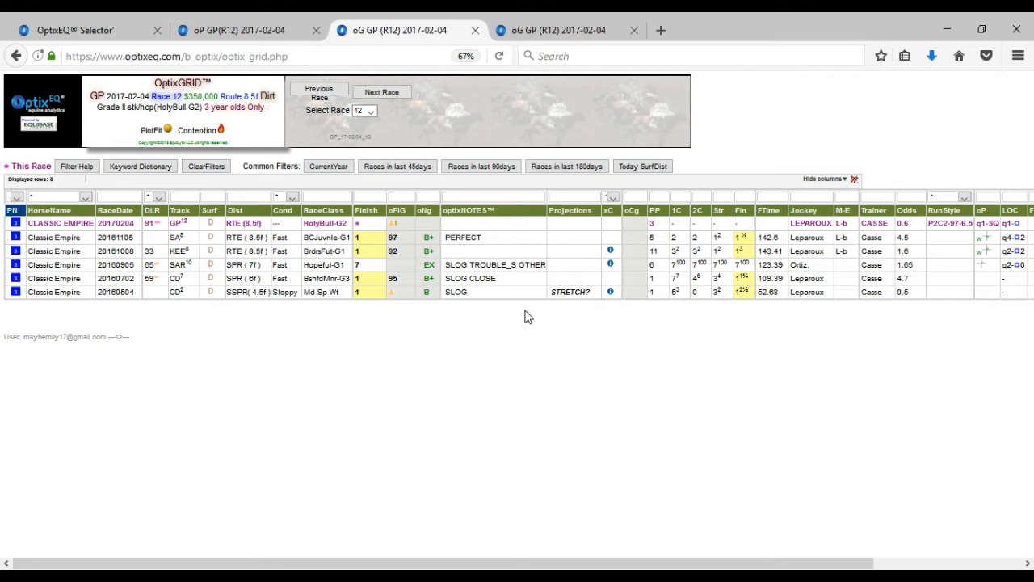
mouse_move(504, 278)
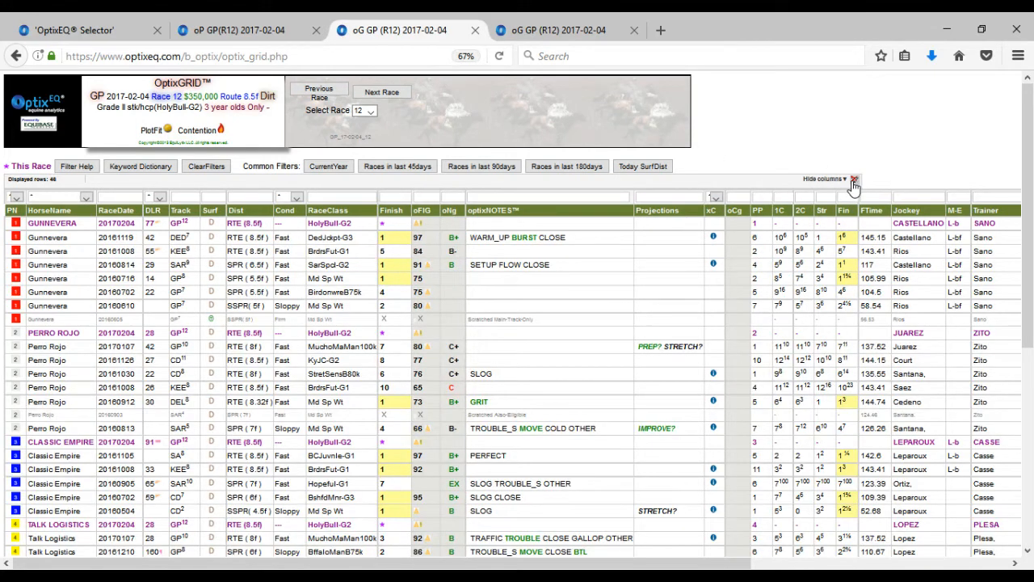
mouse_move(977, 168)
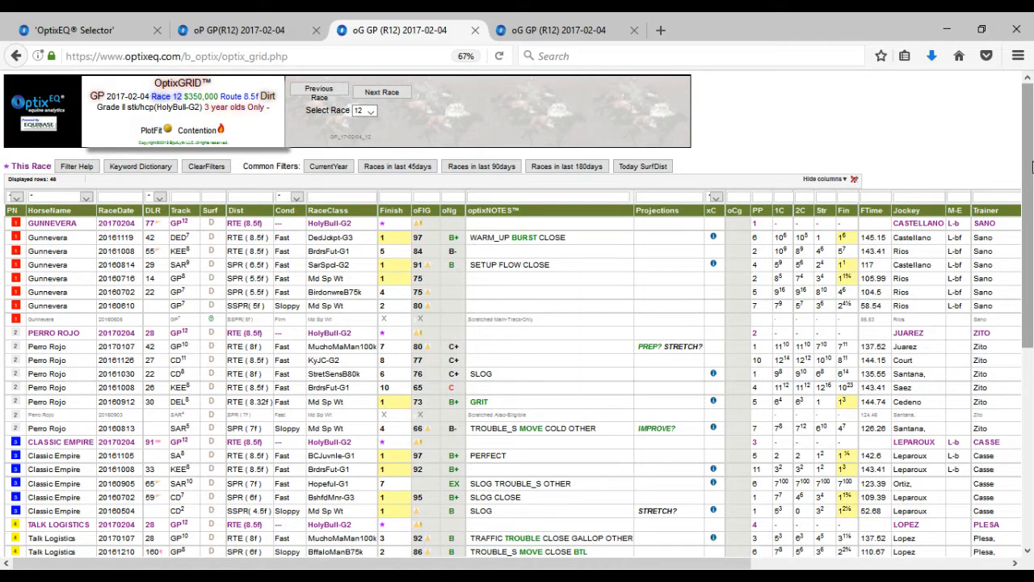
Scroll through Cavil's four past races, noting MOVE SAVED TRAFFIC TROUBLE and IMPROVE? notes.
scroll(down, 3)
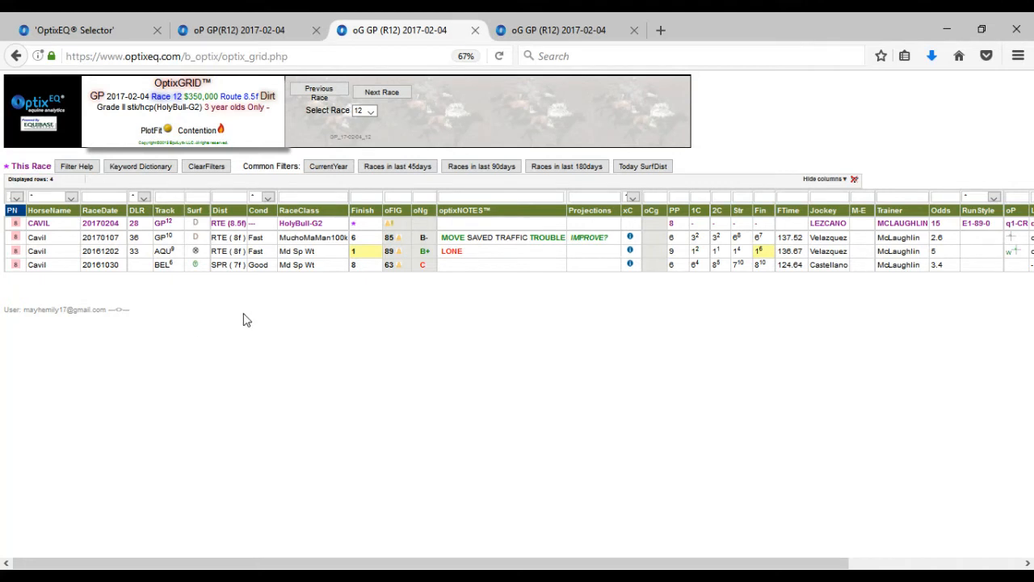
mouse_move(289, 317)
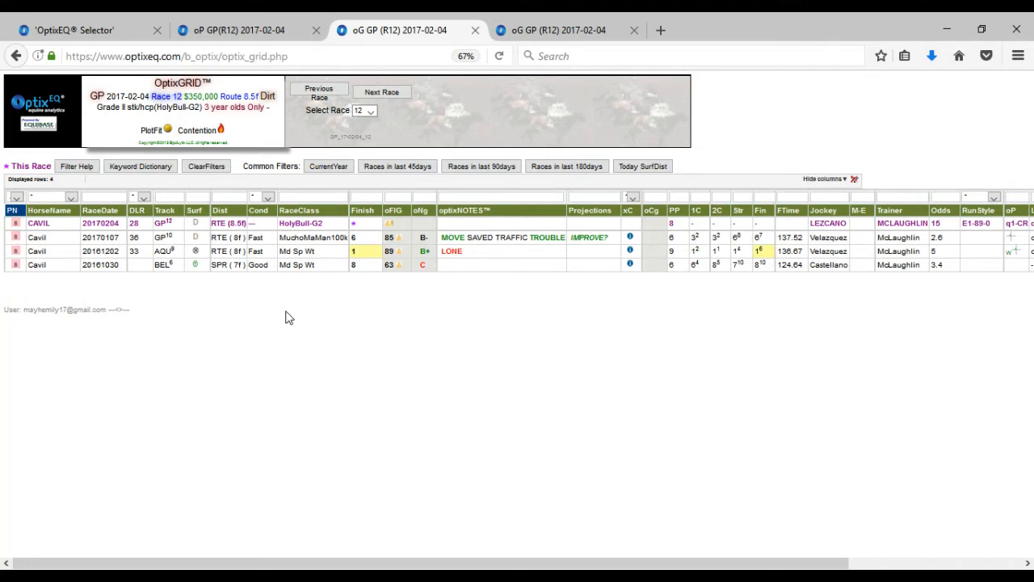
mouse_move(307, 314)
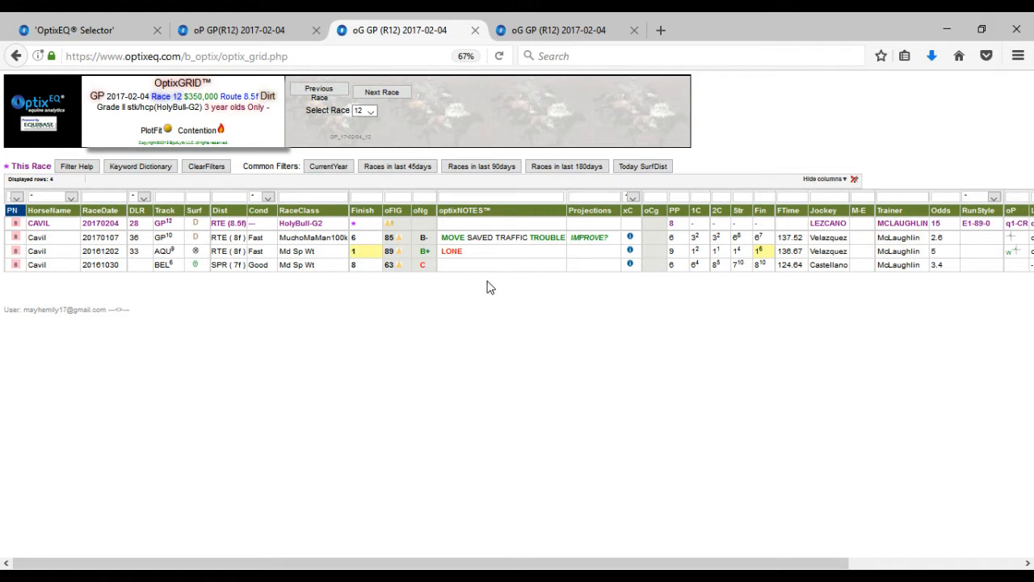
mouse_move(463, 248)
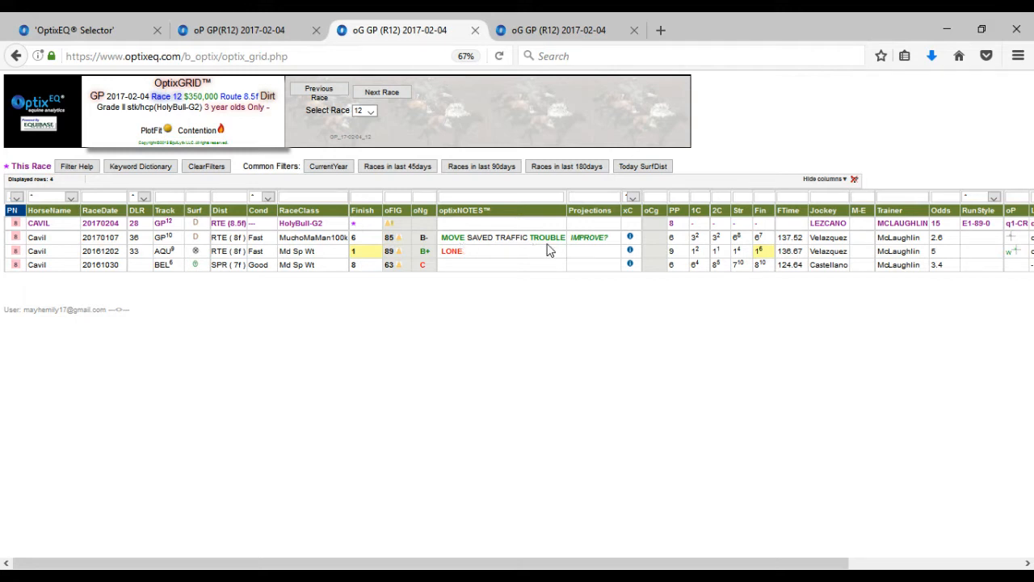
mouse_move(701, 248)
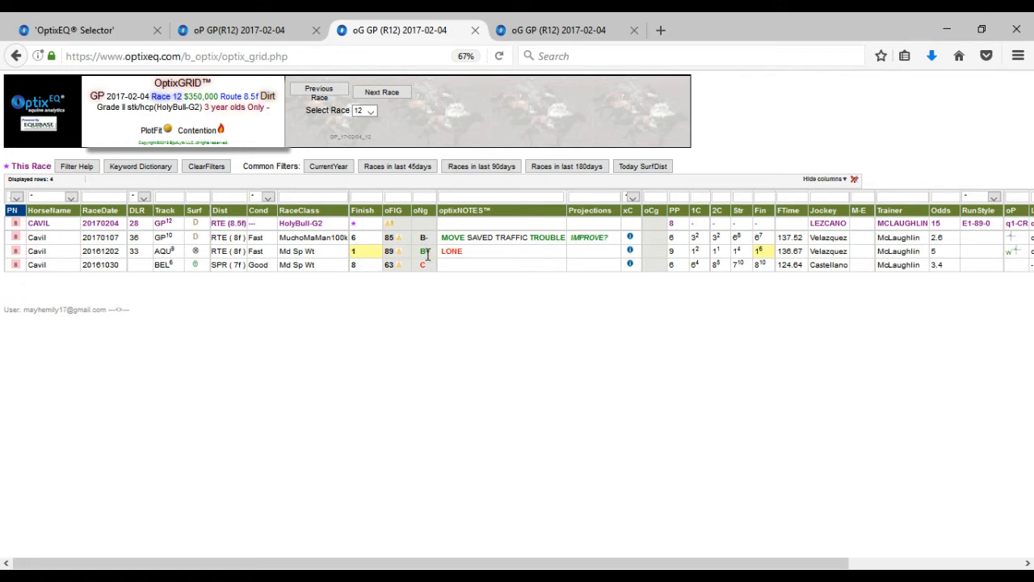
mouse_move(538, 283)
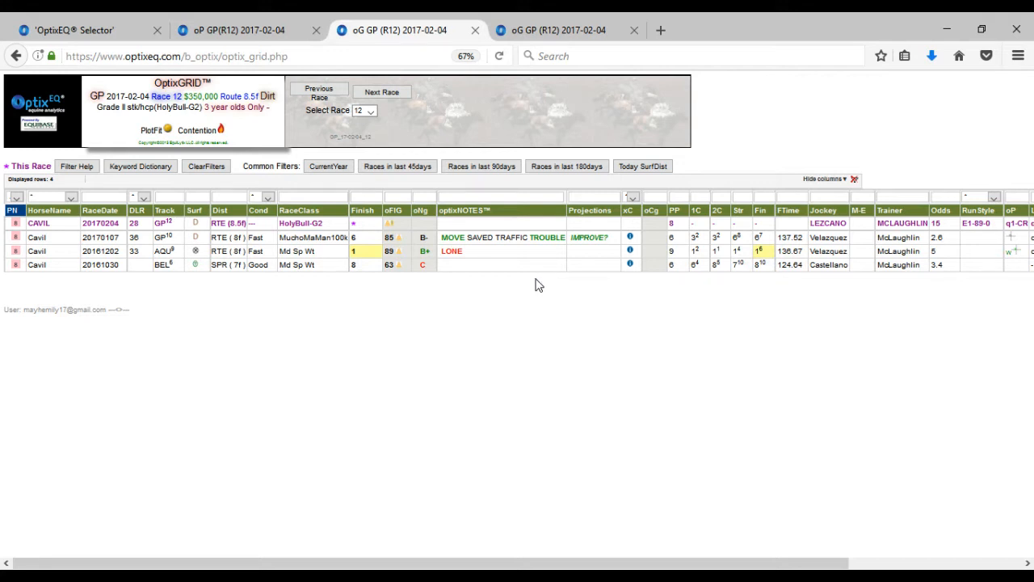
mouse_move(433, 266)
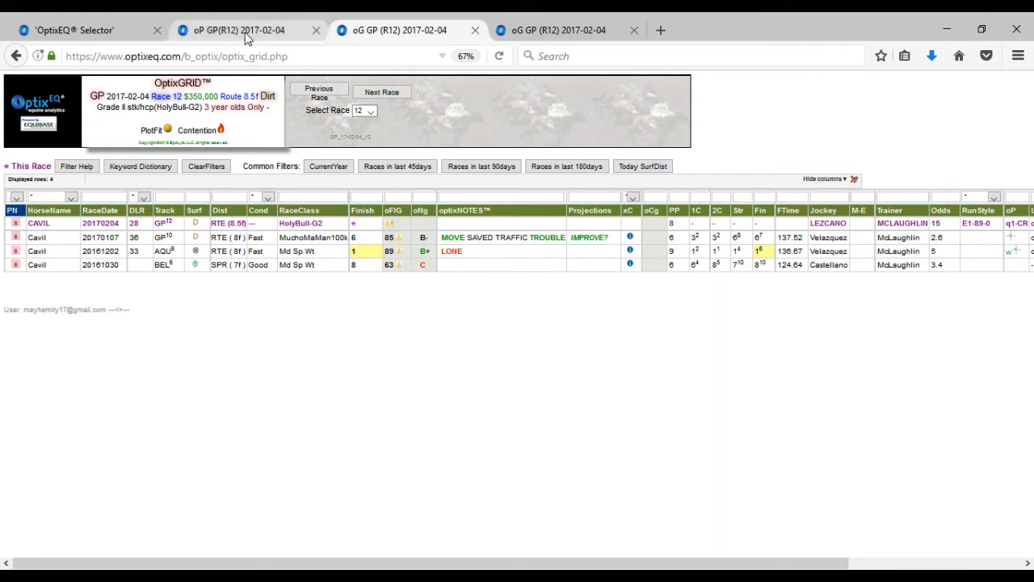
Return to the race 12 Morning Line bubble chart after Cavil's grid.
click(235, 29)
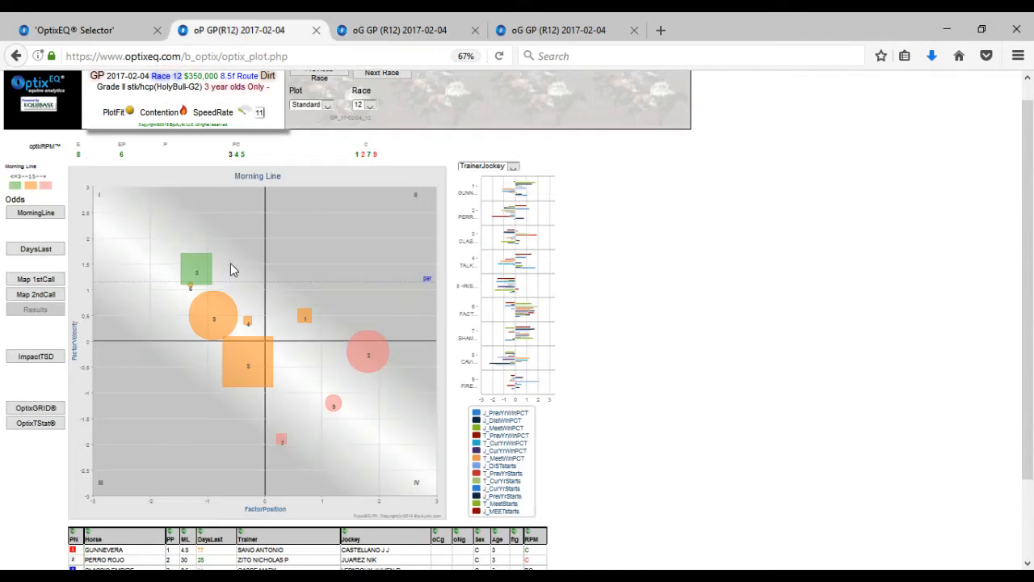
mouse_move(213, 317)
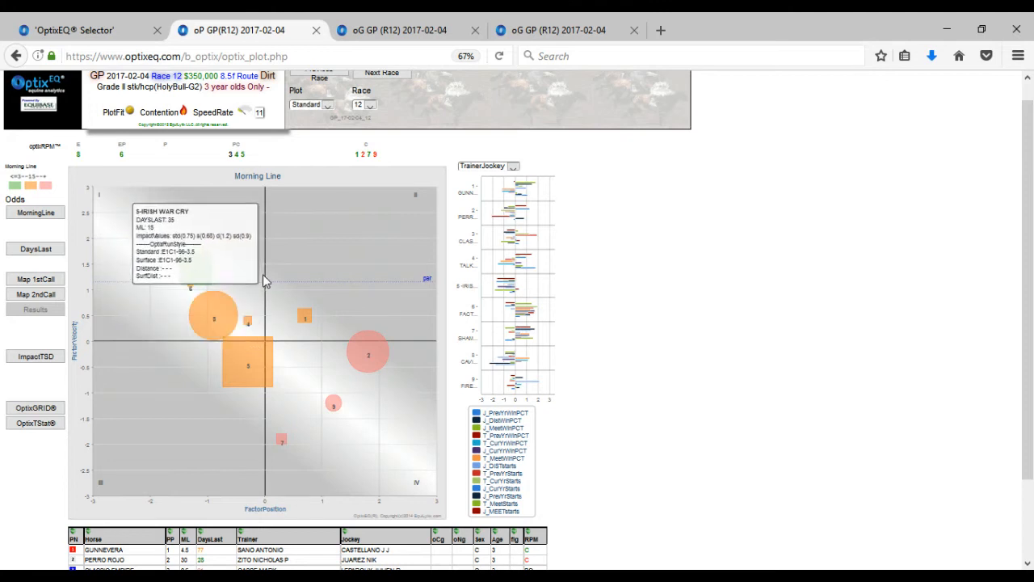
mouse_move(234, 306)
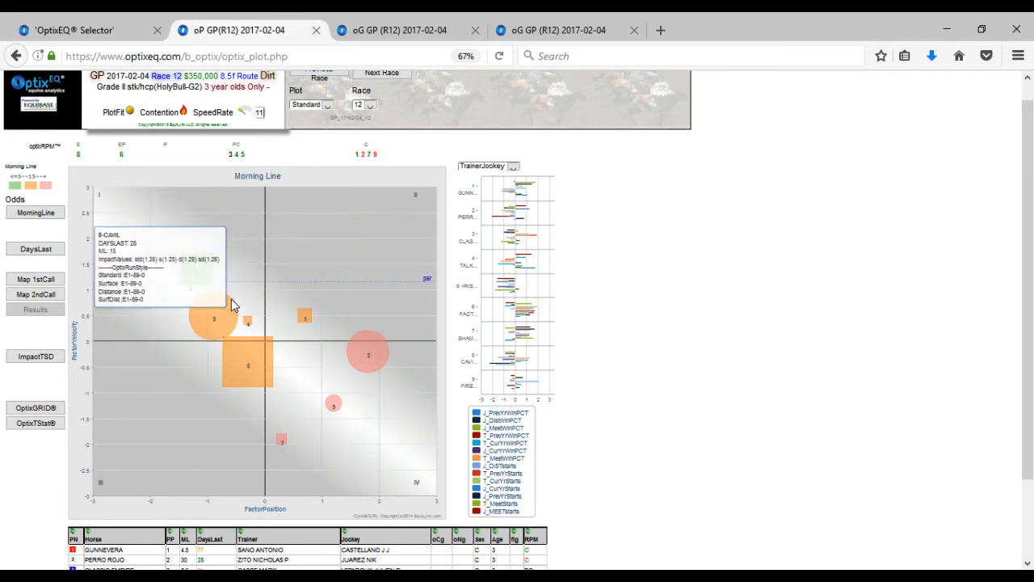
mouse_move(410, 23)
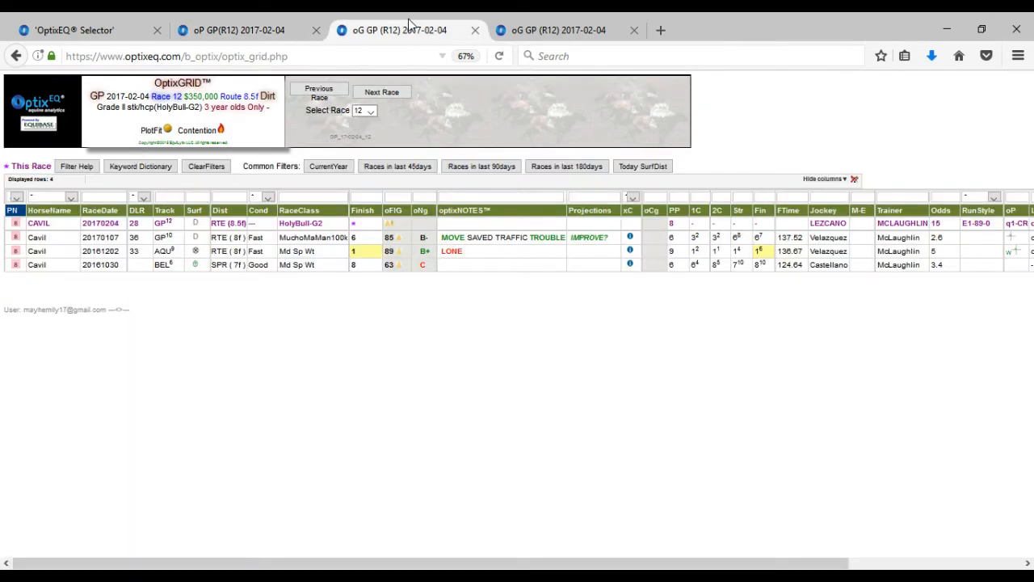
mouse_move(449, 276)
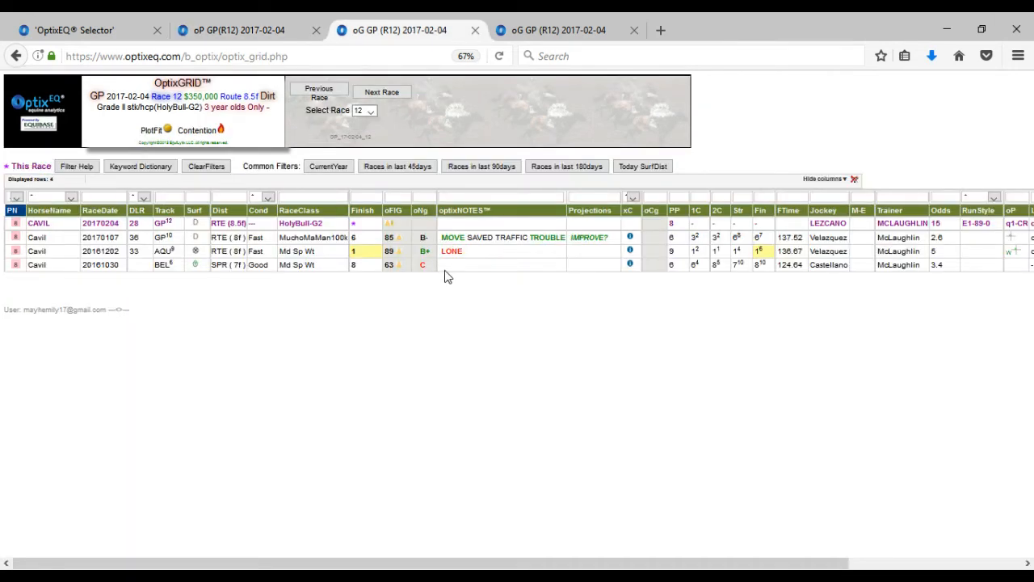
mouse_move(692, 272)
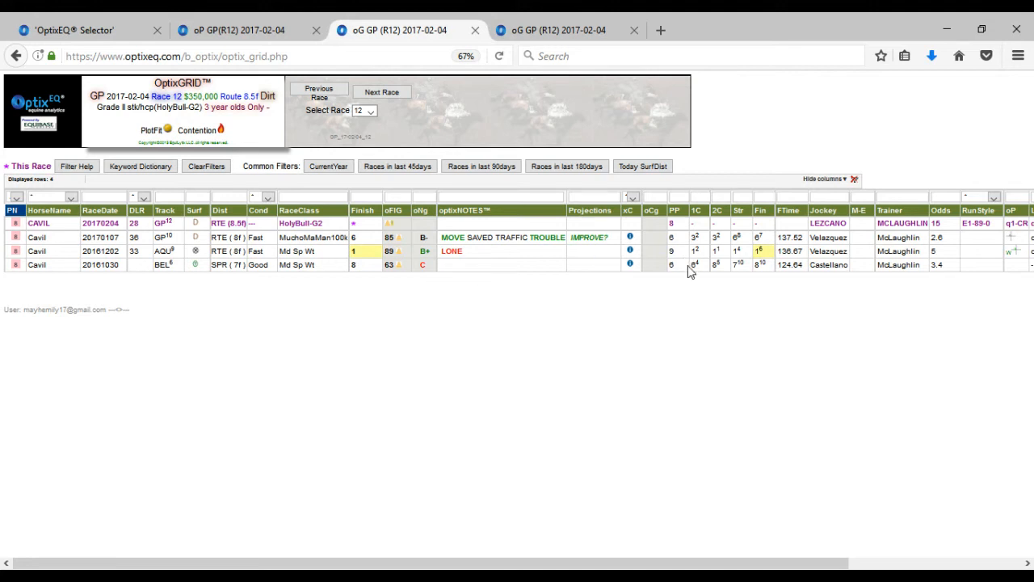
mouse_move(638, 272)
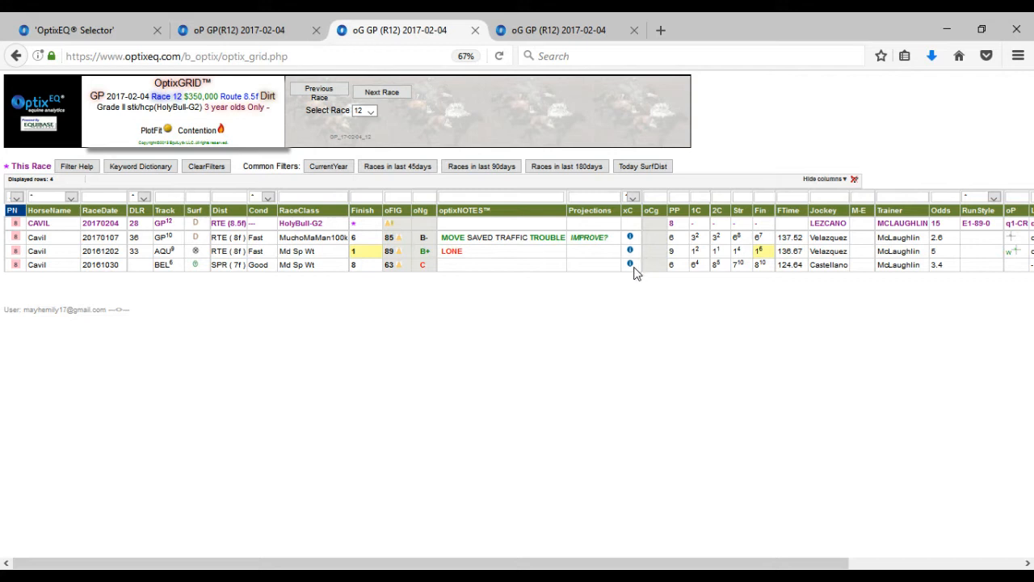
mouse_move(671, 286)
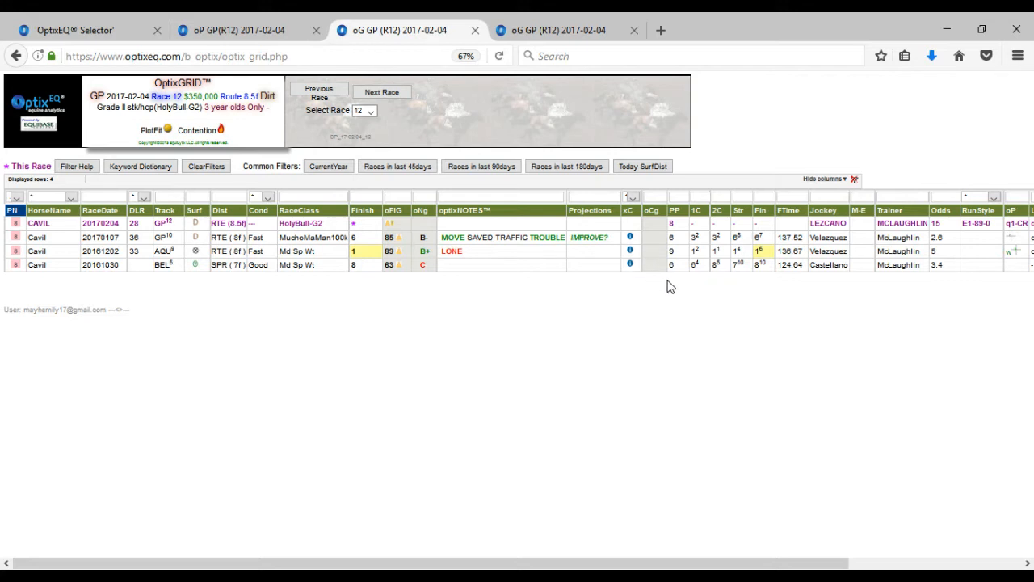
mouse_move(613, 283)
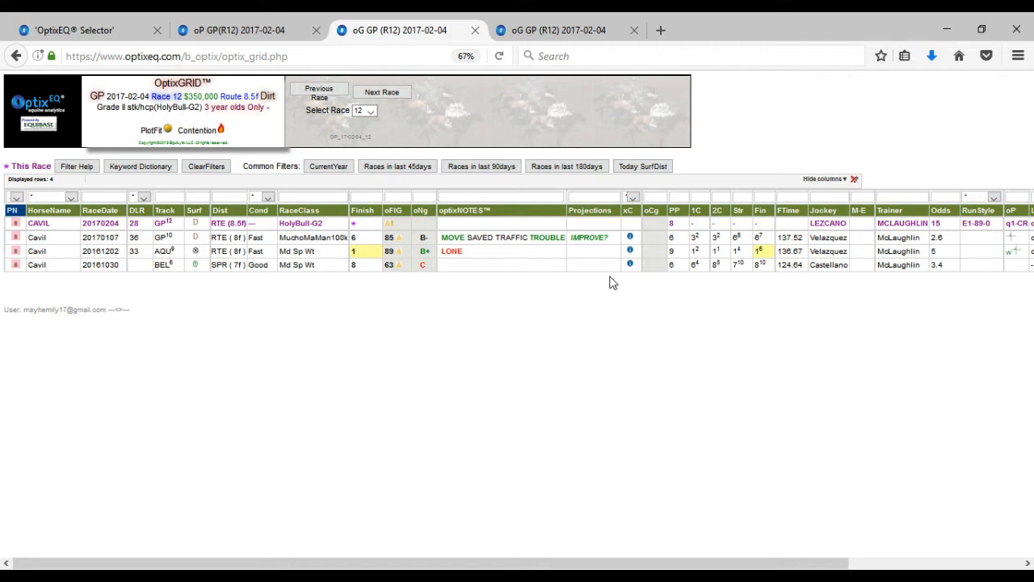
mouse_move(417, 267)
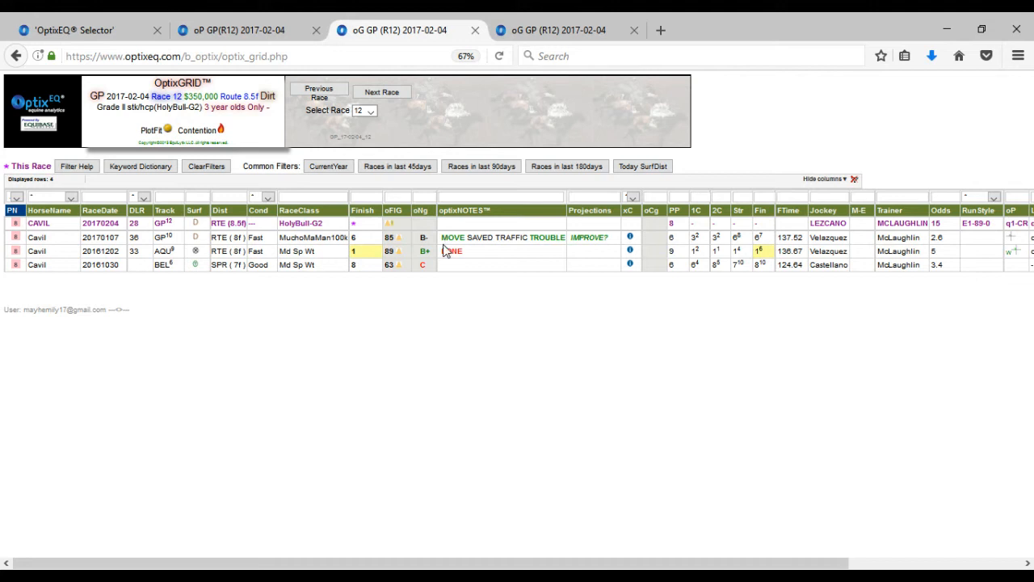
mouse_move(393, 269)
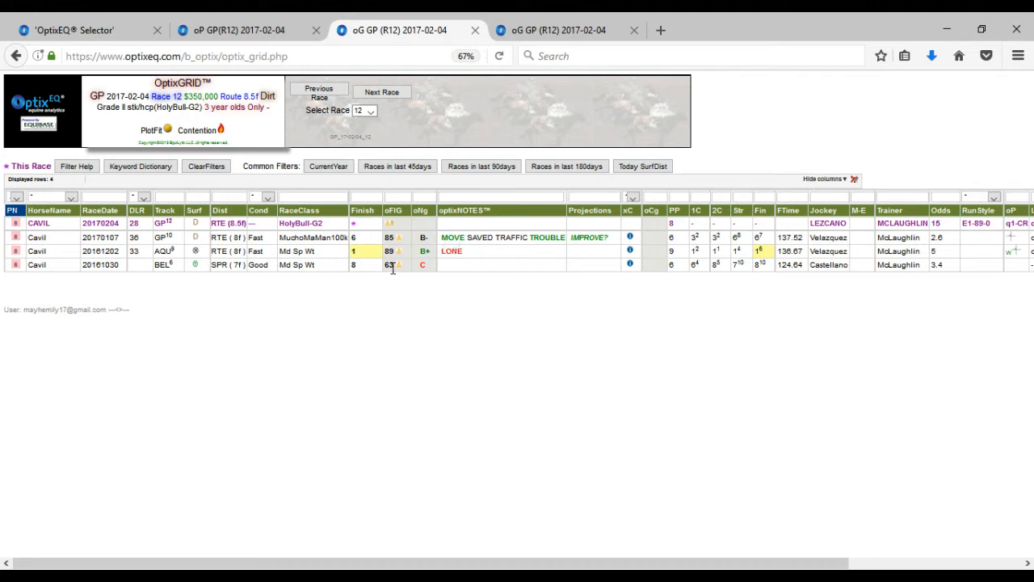
mouse_move(384, 269)
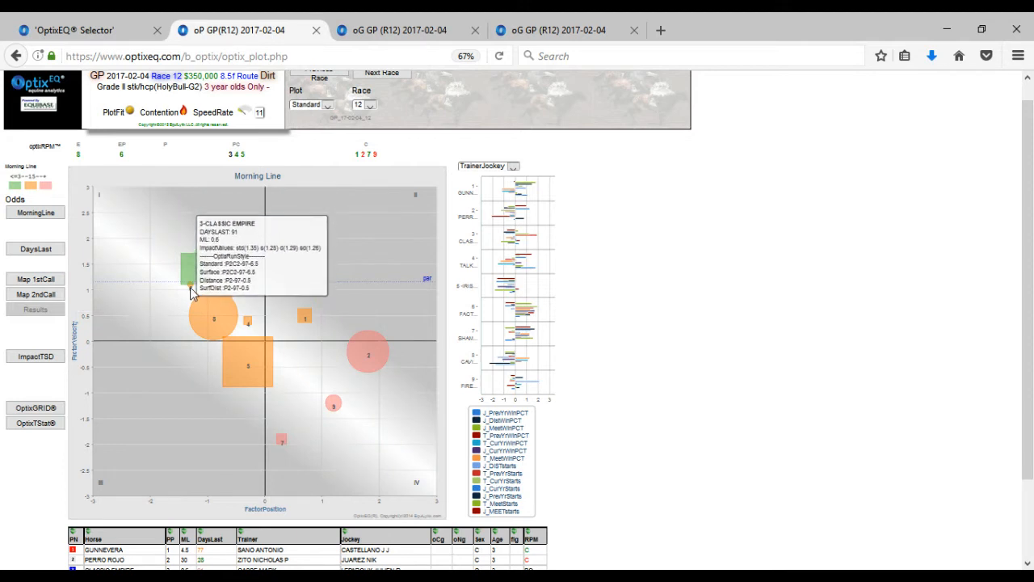
mouse_move(192, 294)
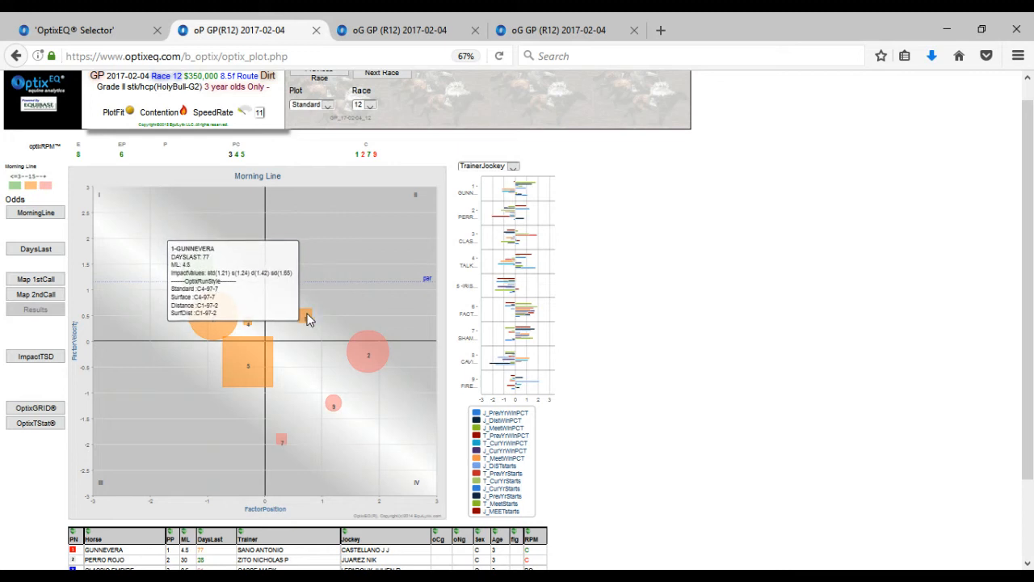
click(396, 29)
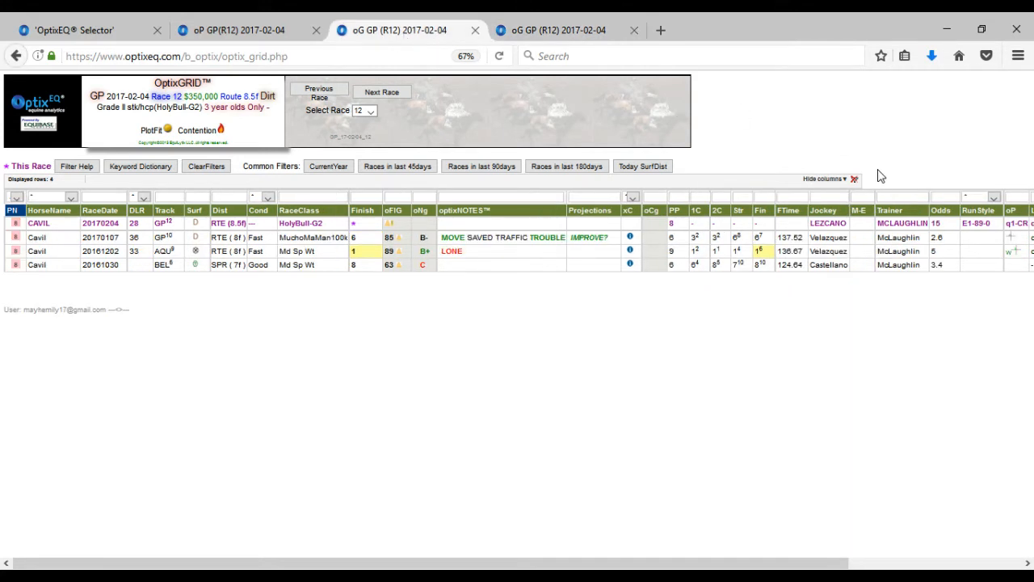
Show all horses again, then review Gunnevera's speed figures, trip notes and odds columns.
click(854, 177)
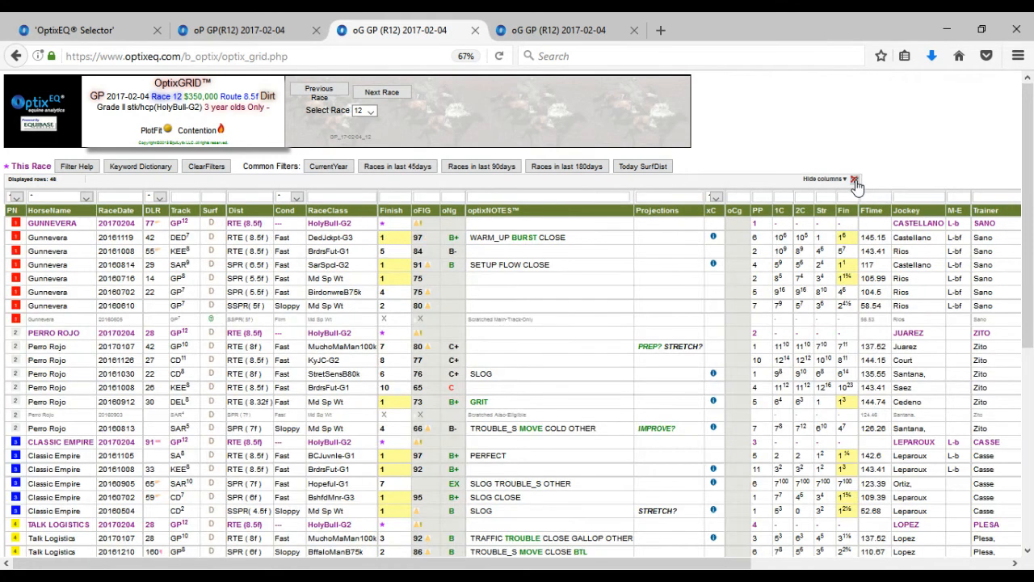
mouse_move(676, 213)
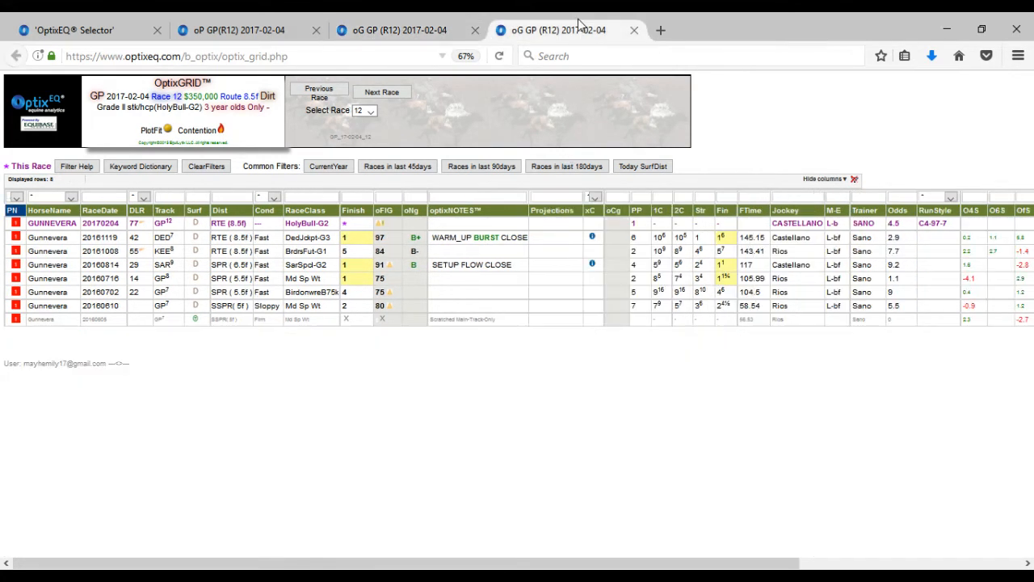
mouse_move(516, 388)
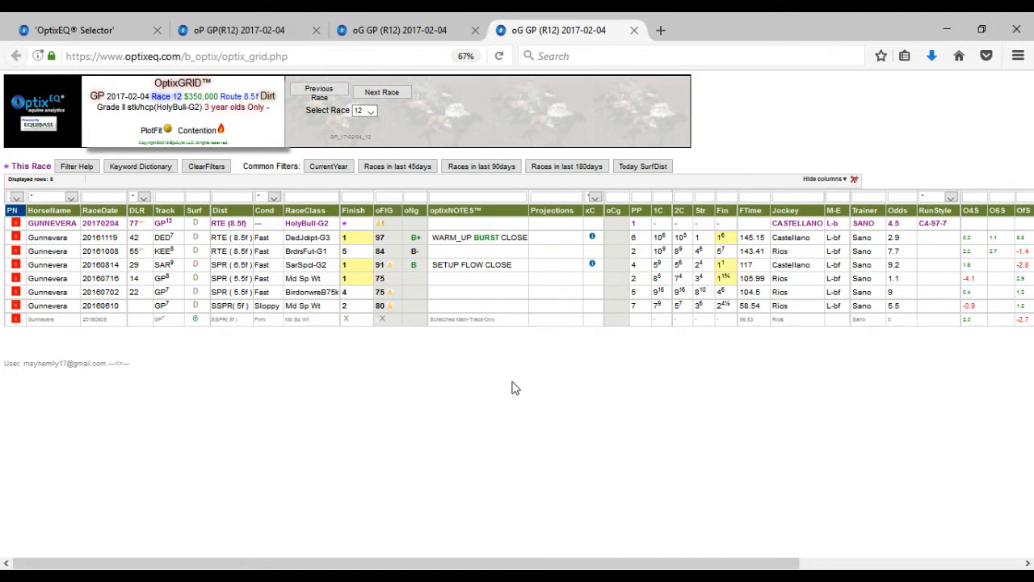
mouse_move(556, 327)
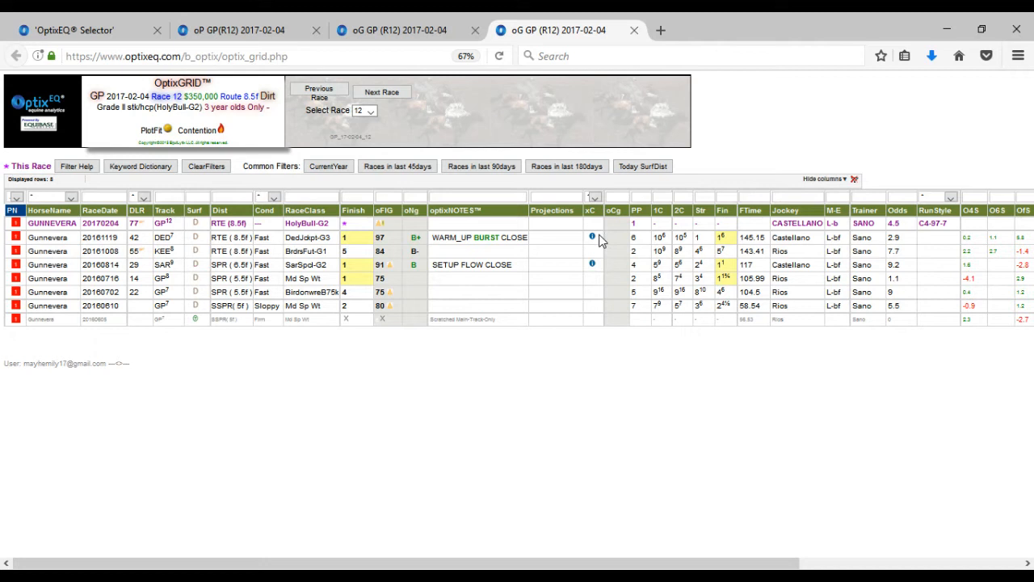
mouse_move(582, 343)
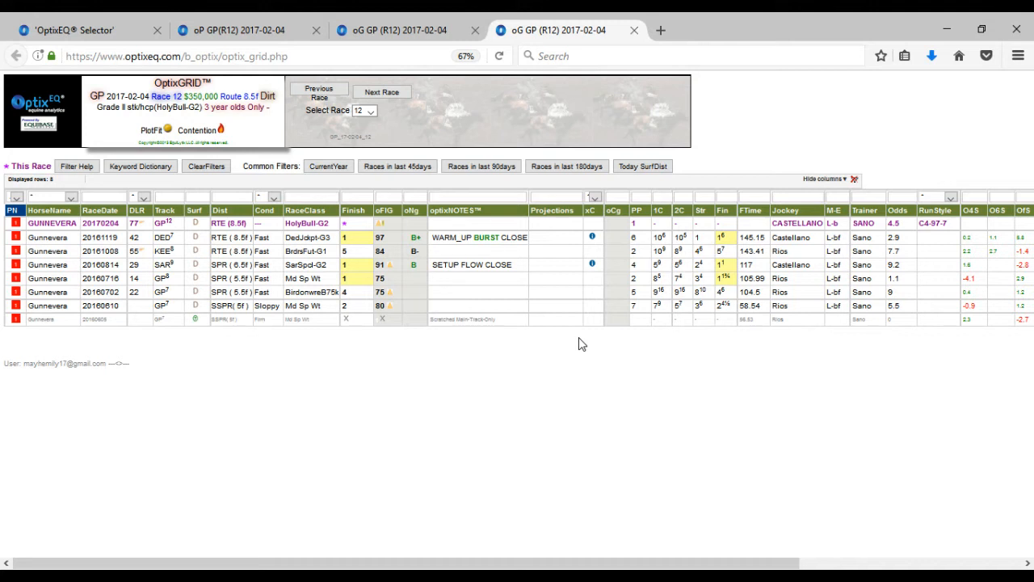
mouse_move(647, 507)
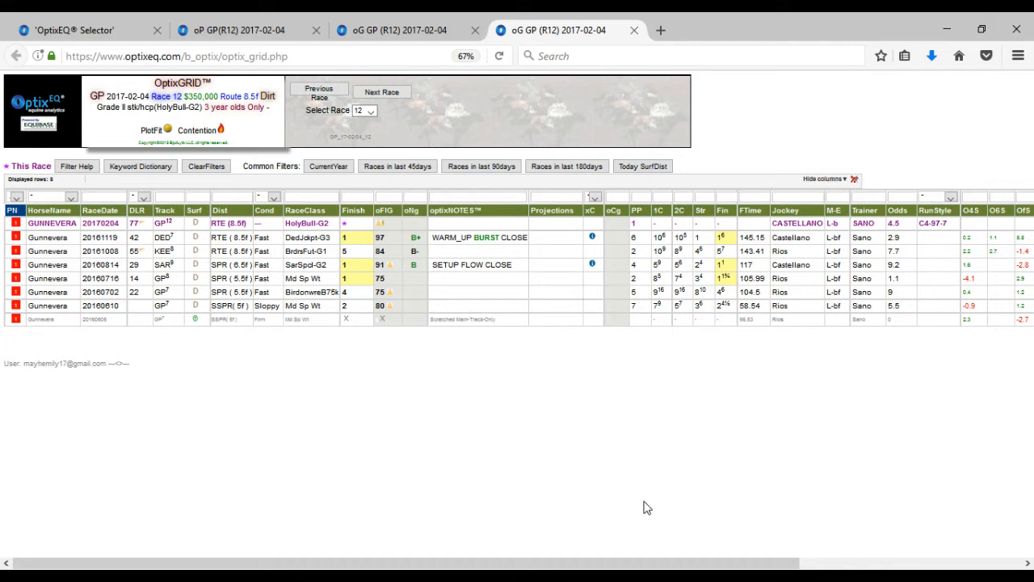
scroll(right, 3)
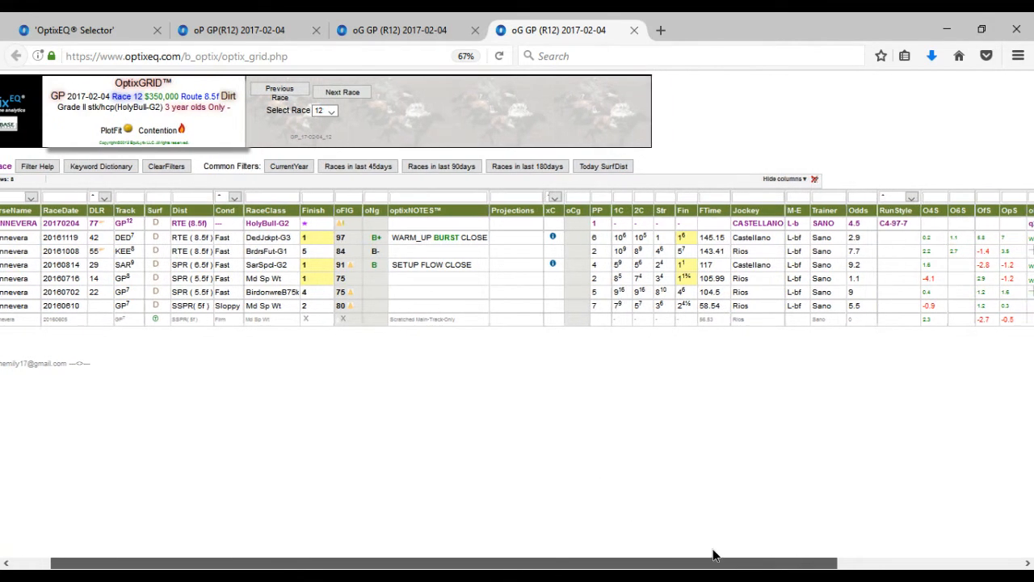
scroll(right, 3)
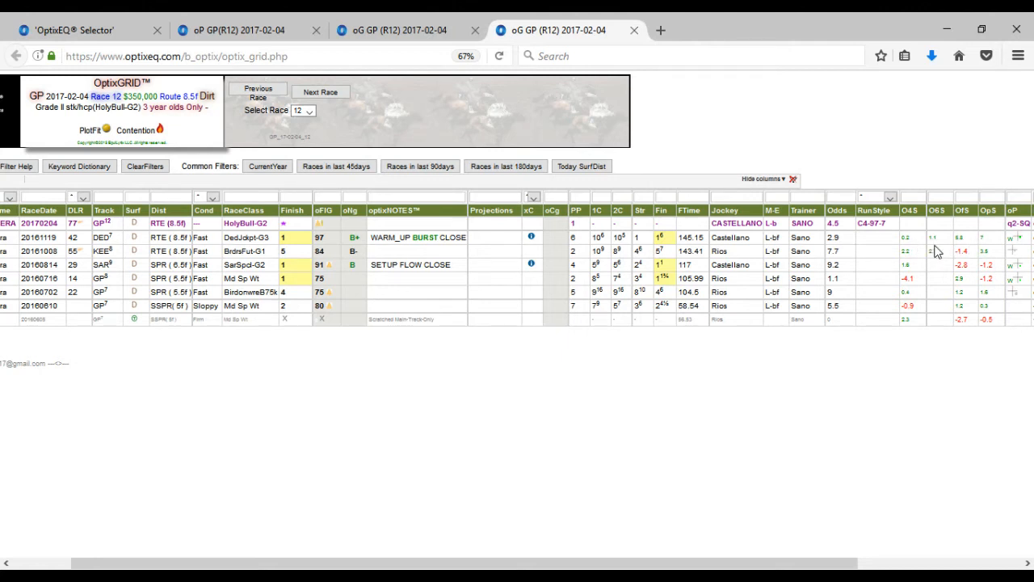
mouse_move(698, 511)
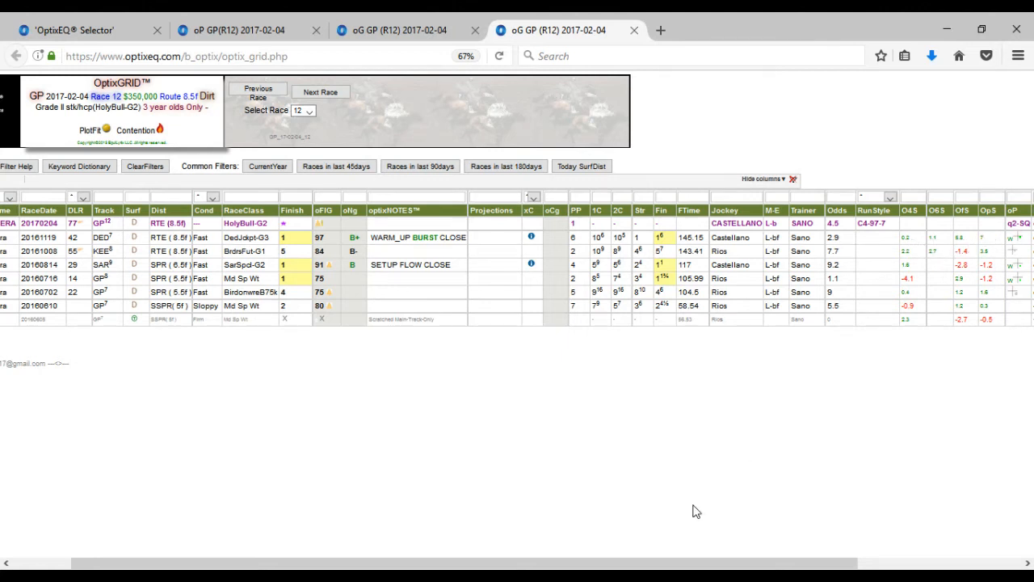
scroll(right, 3)
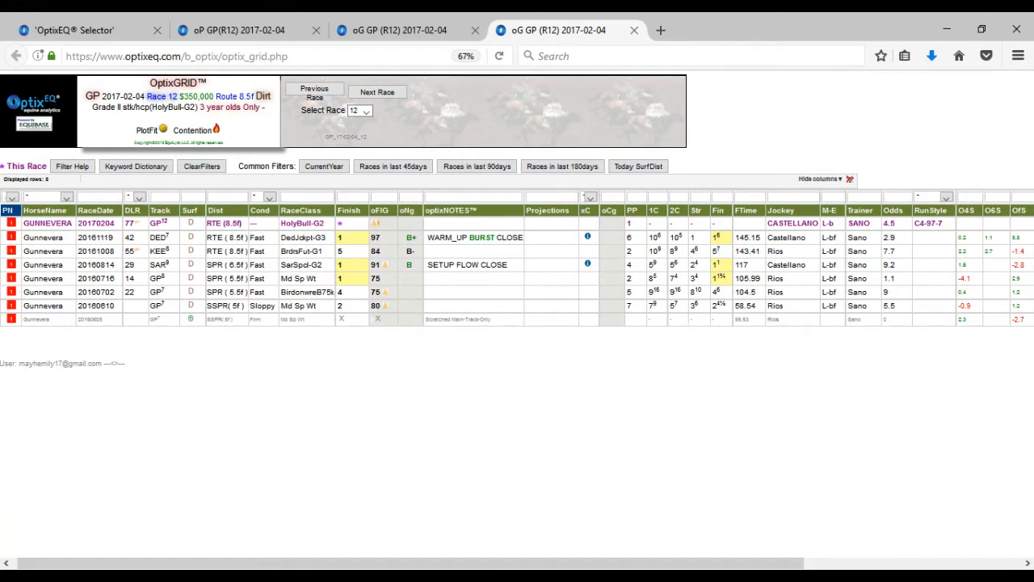
mouse_move(494, 436)
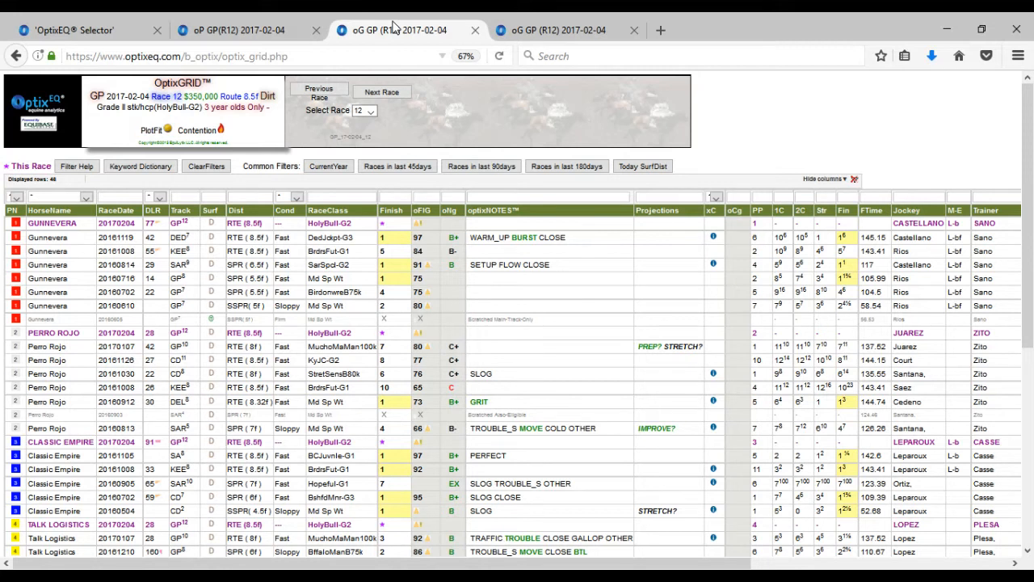
mouse_move(811, 142)
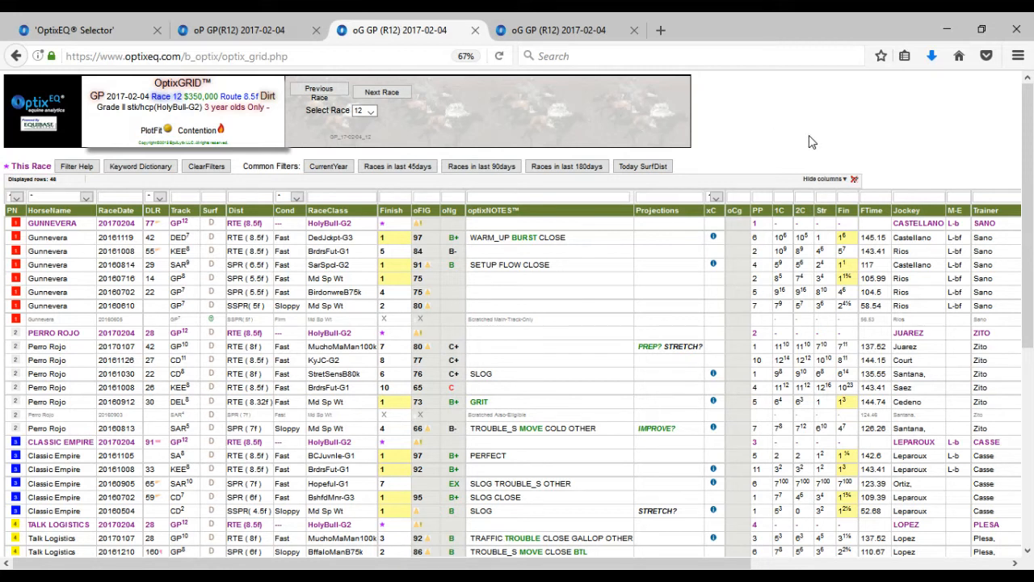
mouse_move(818, 142)
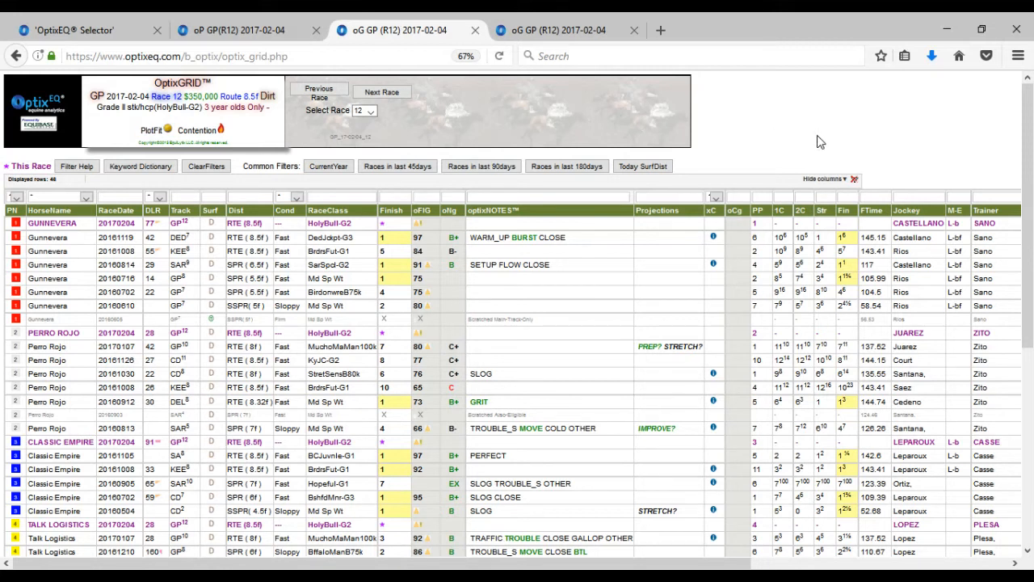
mouse_move(886, 139)
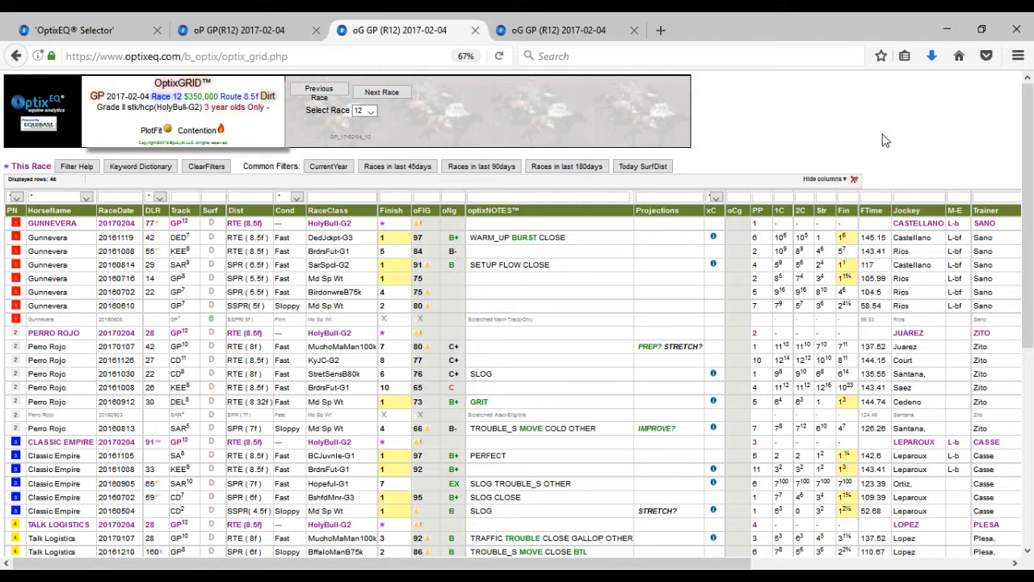
mouse_move(572, 342)
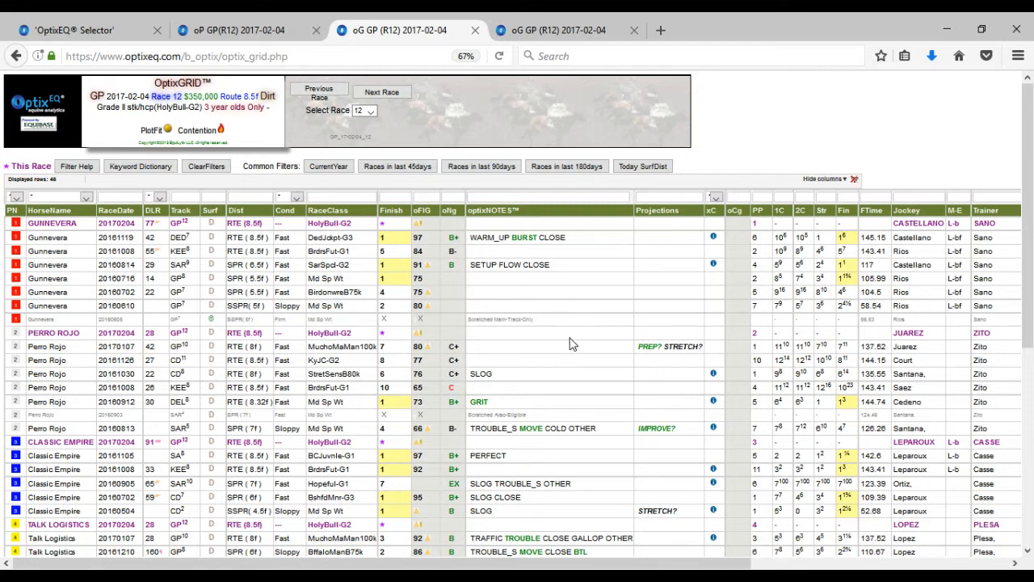
mouse_move(507, 410)
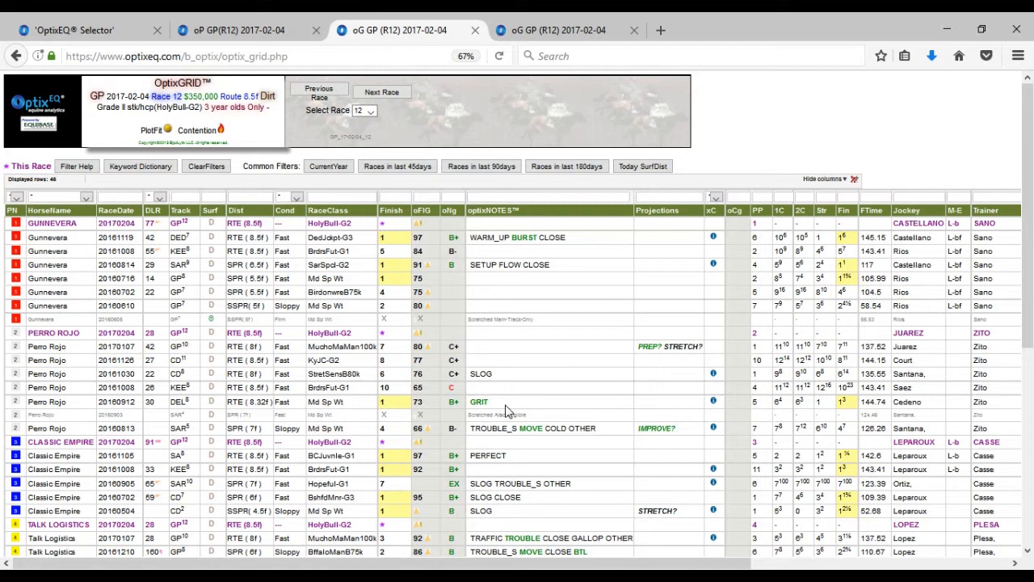
mouse_move(493, 375)
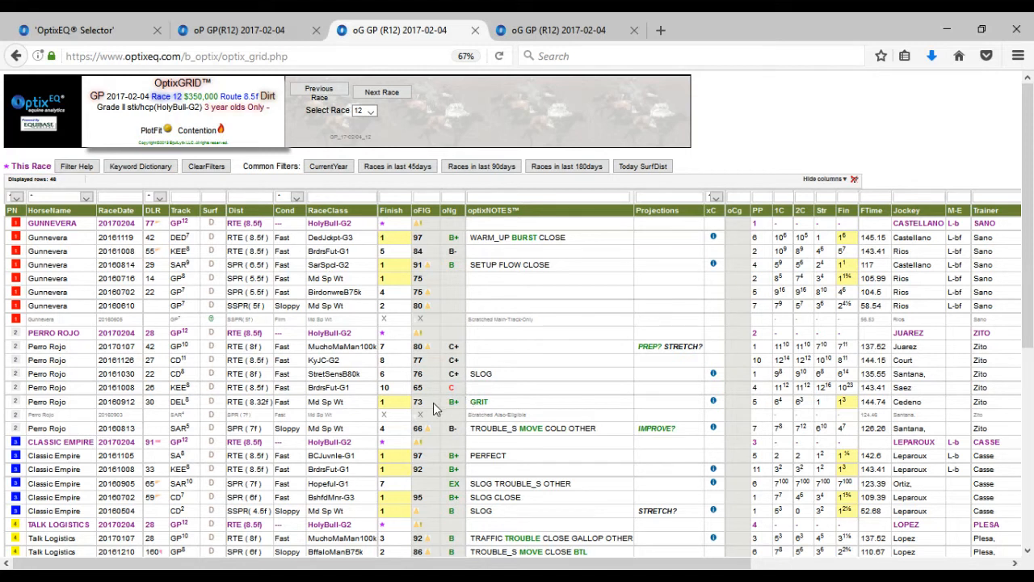
mouse_move(427, 359)
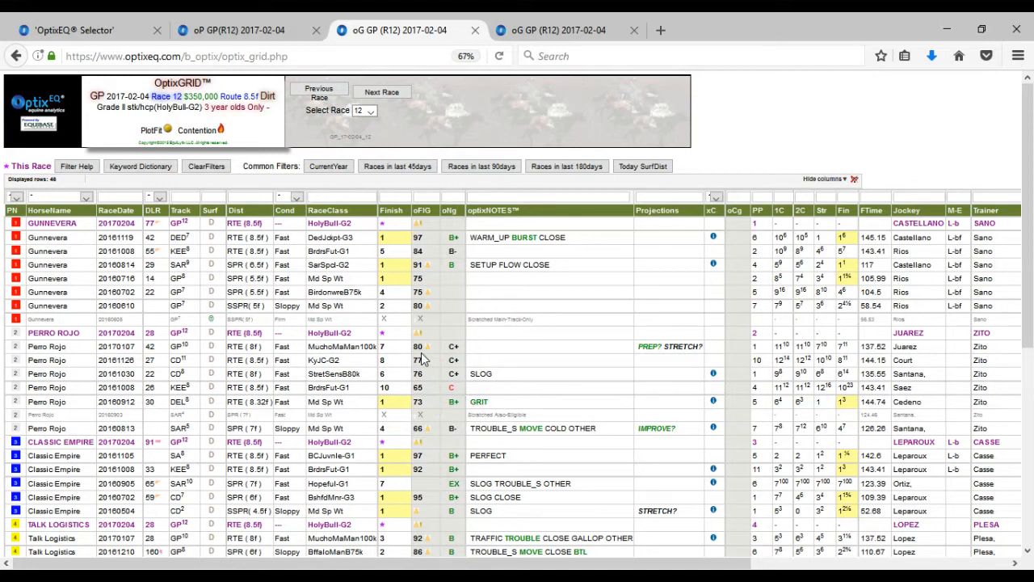
mouse_move(692, 307)
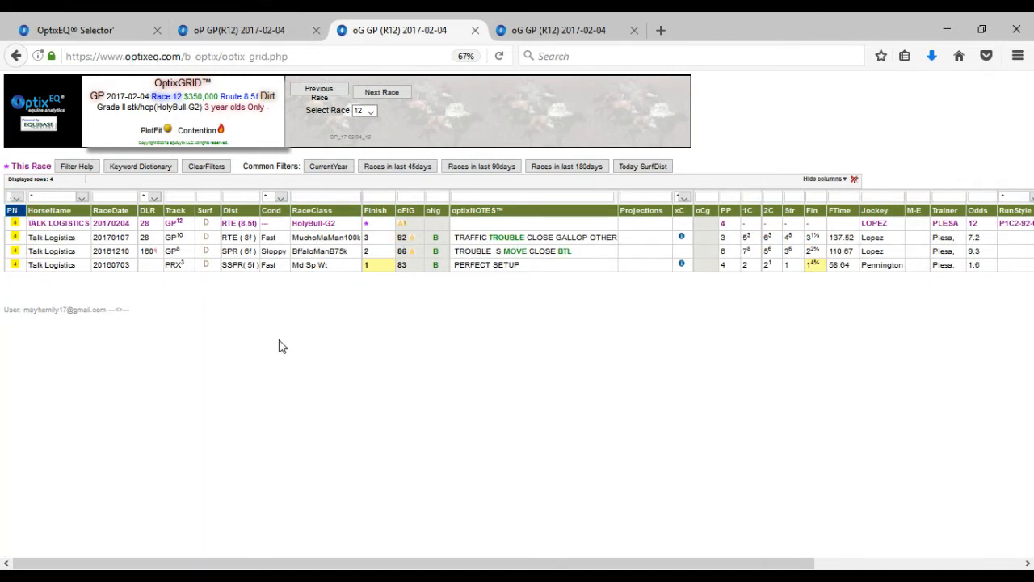
mouse_move(352, 287)
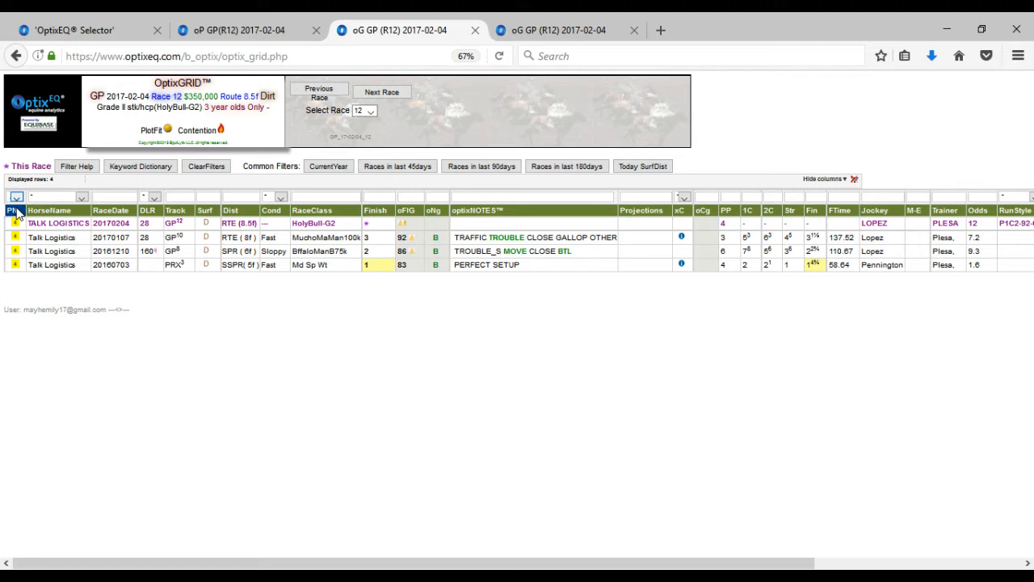
mouse_move(62, 214)
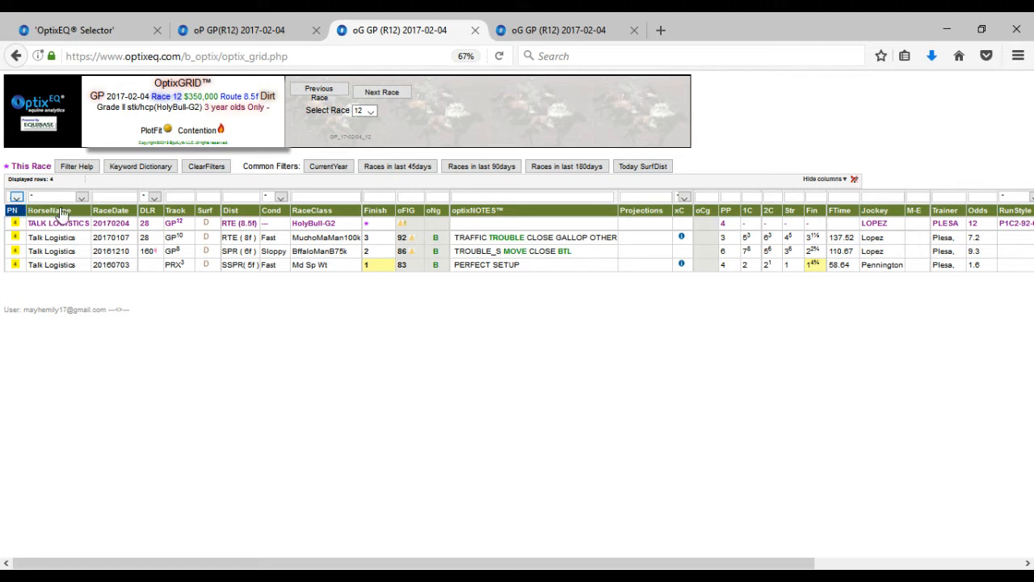
mouse_move(682, 246)
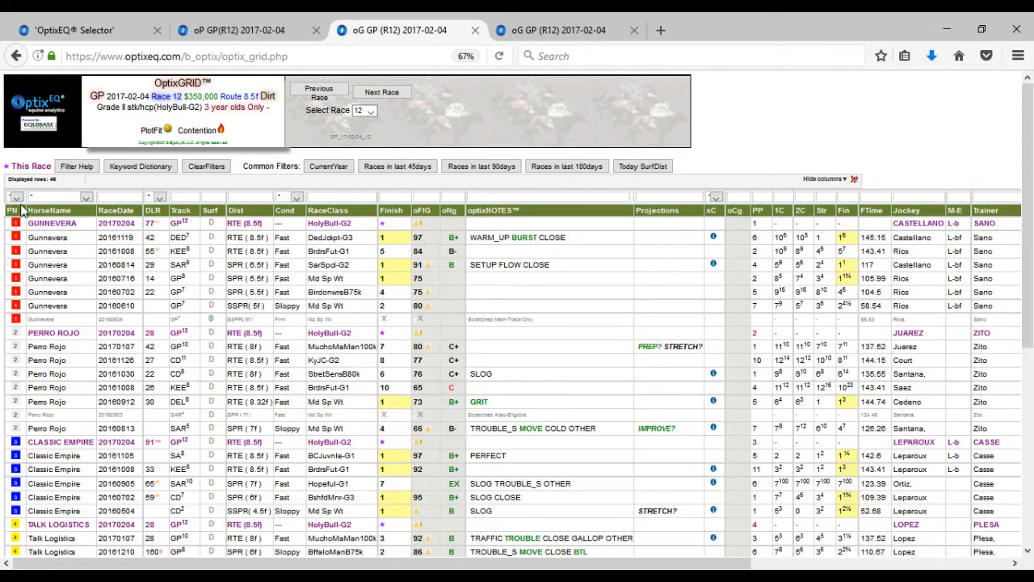
scroll(down, 3)
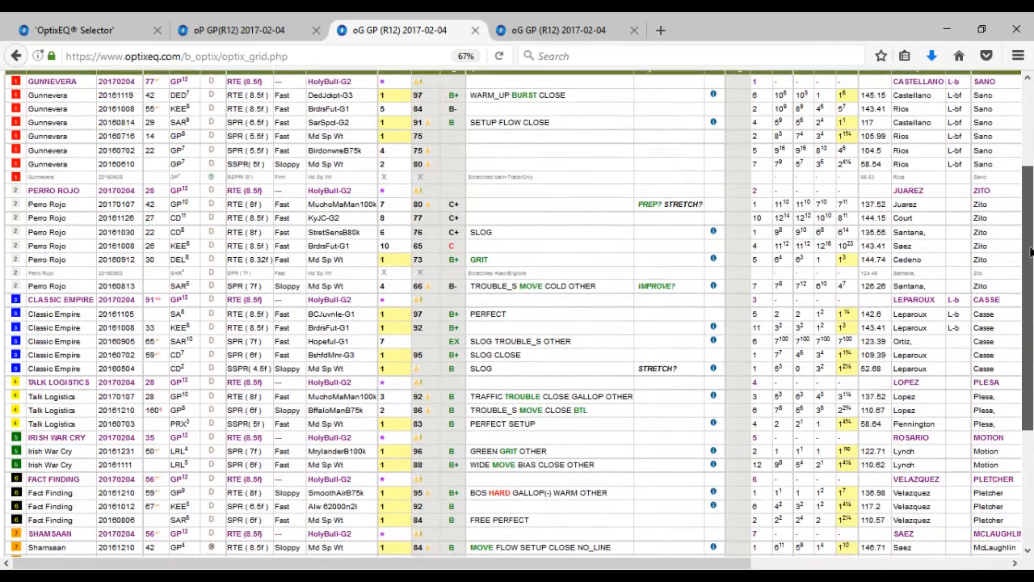
scroll(down, 3)
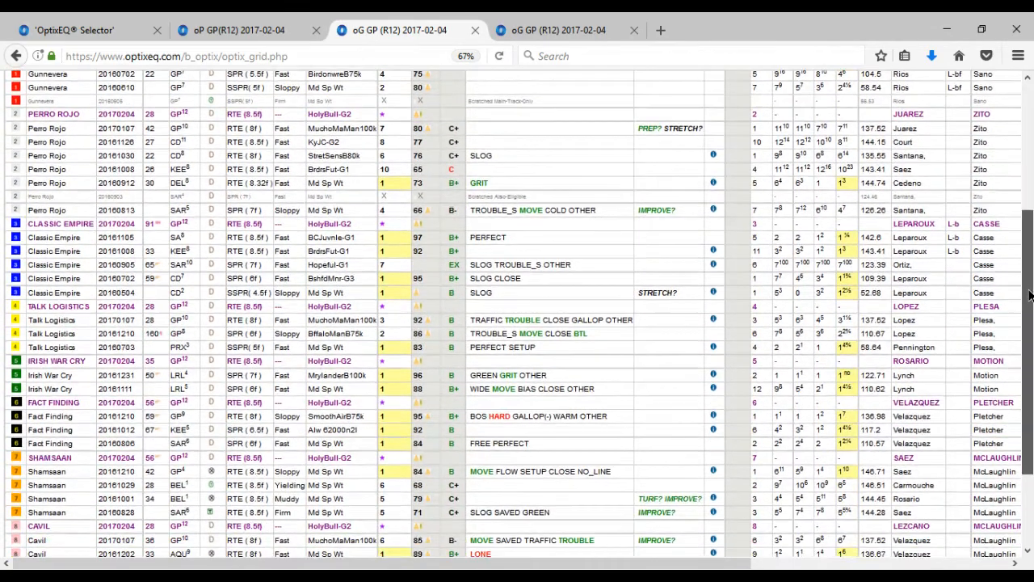
scroll(down, 3)
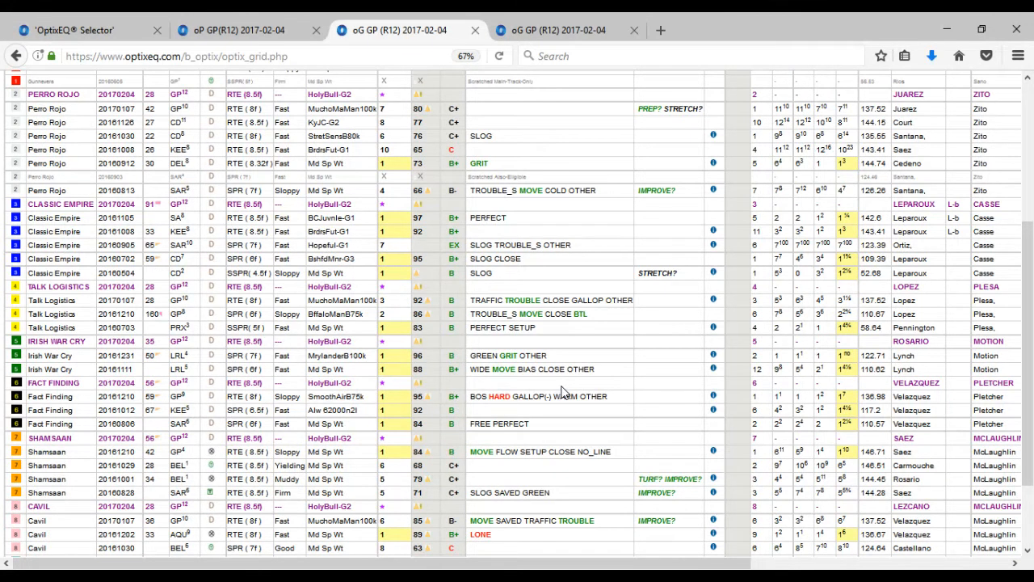
mouse_move(433, 386)
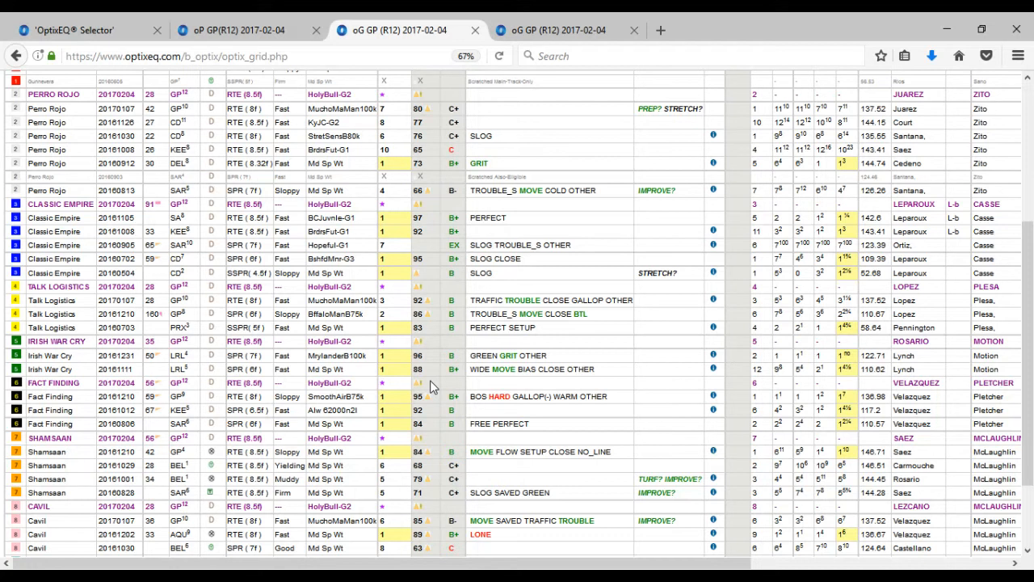
mouse_move(449, 388)
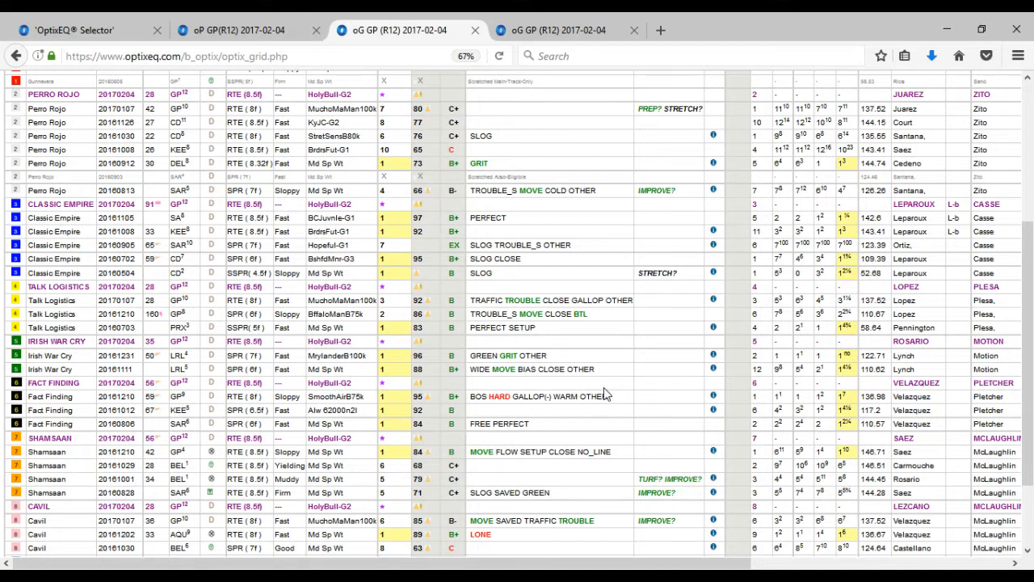
mouse_move(728, 563)
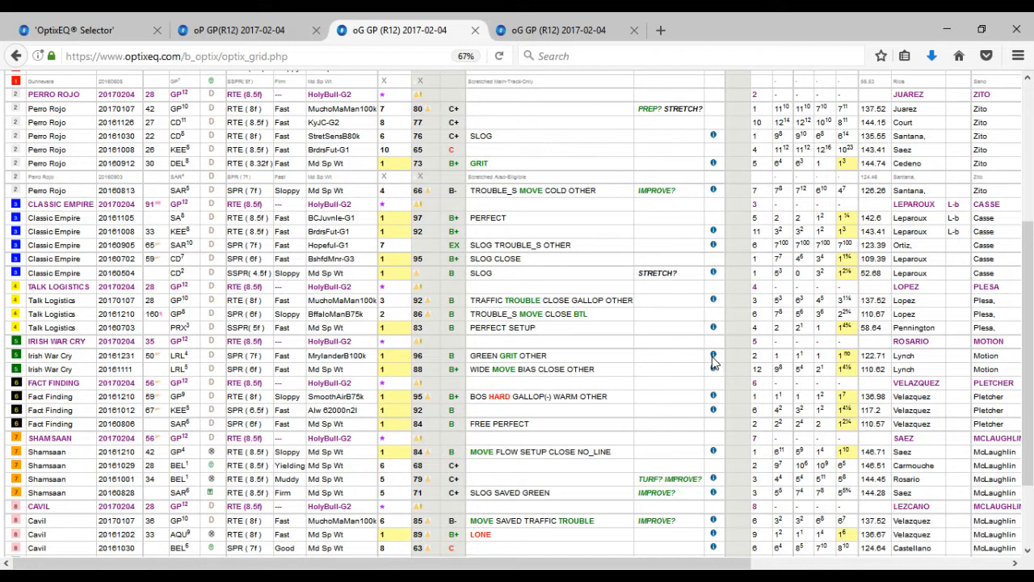
mouse_move(663, 387)
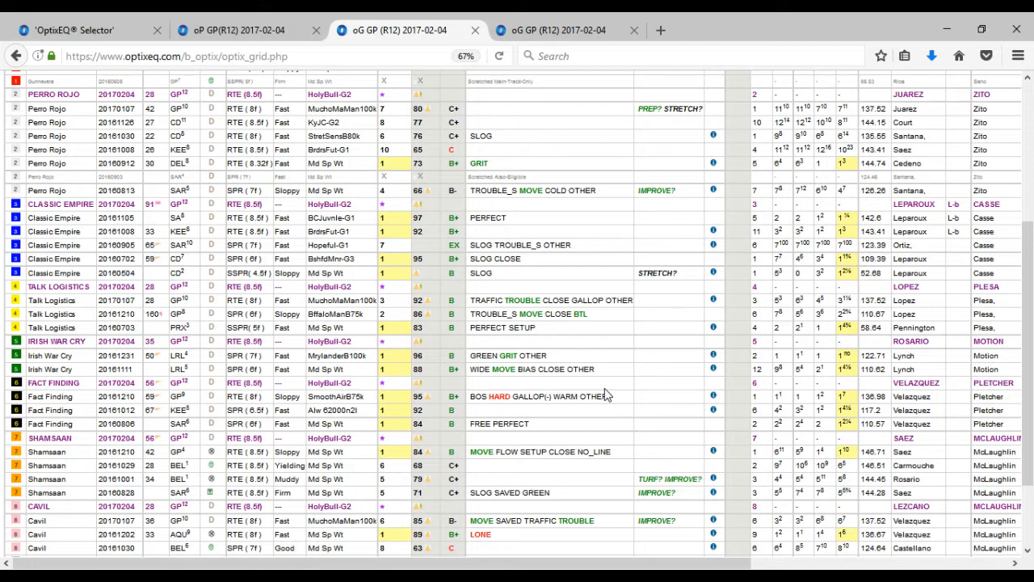
mouse_move(627, 406)
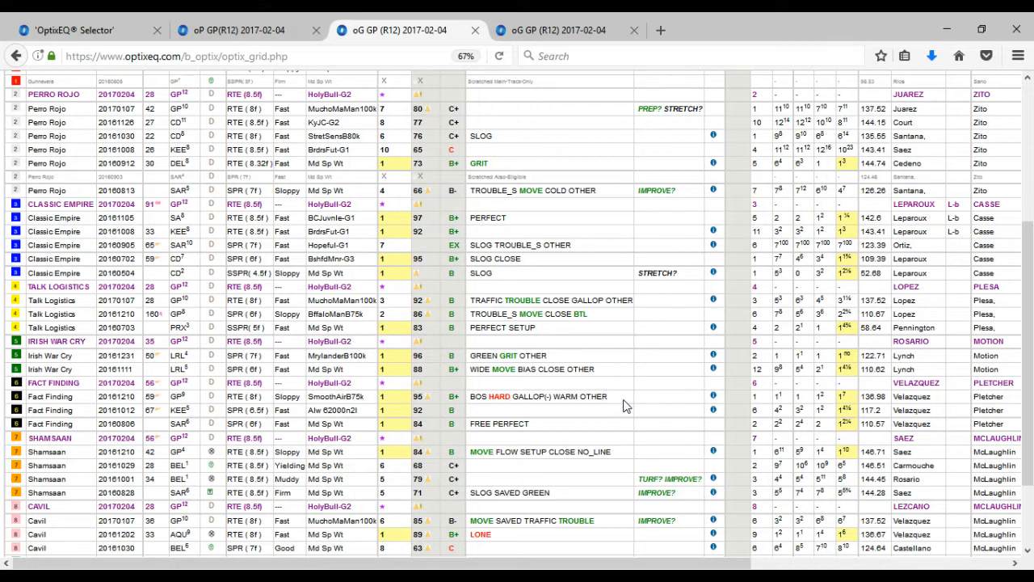
mouse_move(604, 424)
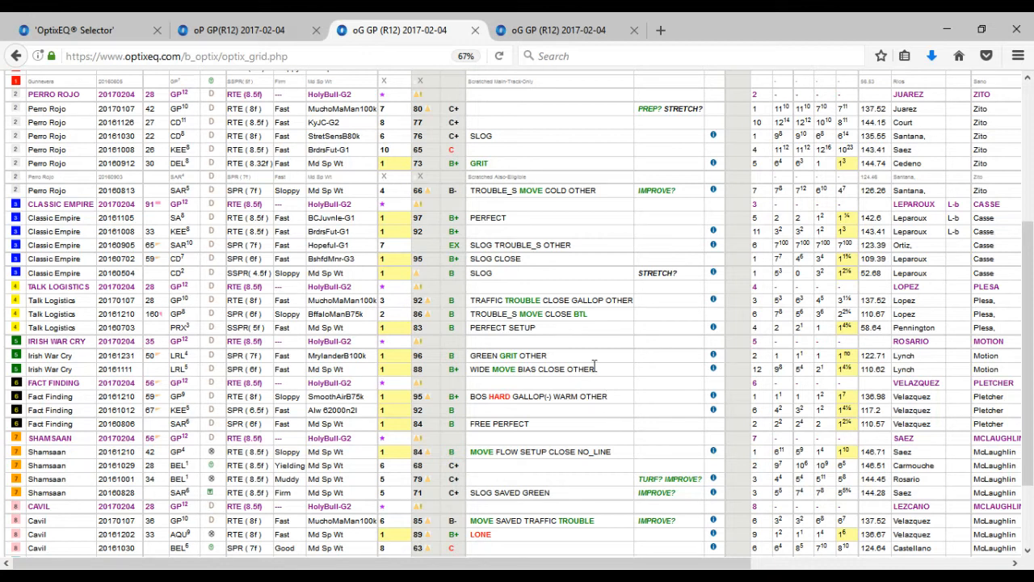
Colour the race 12 OptixPLOT bubbles by TSD Impact.
click(234, 29)
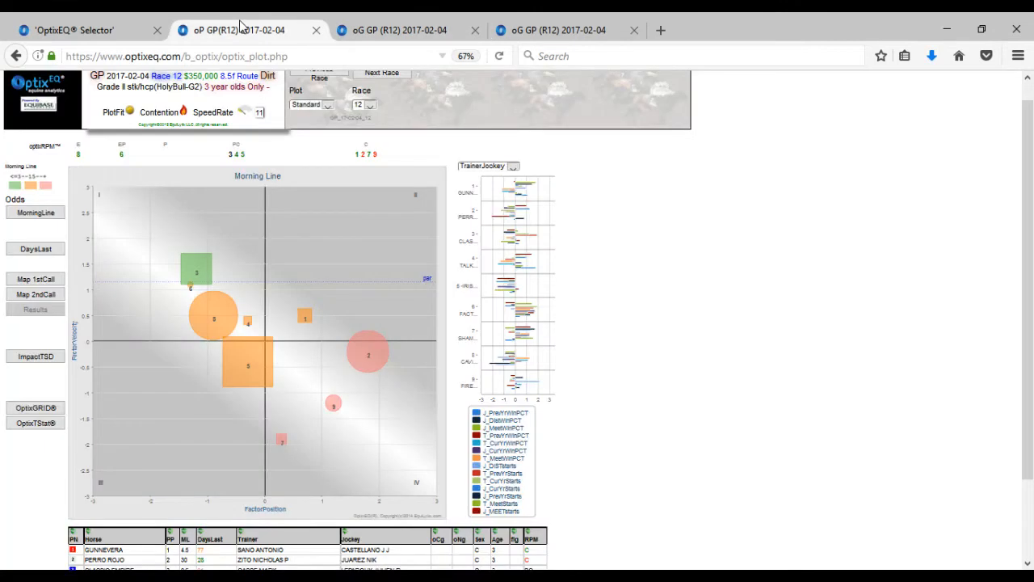
mouse_move(249, 355)
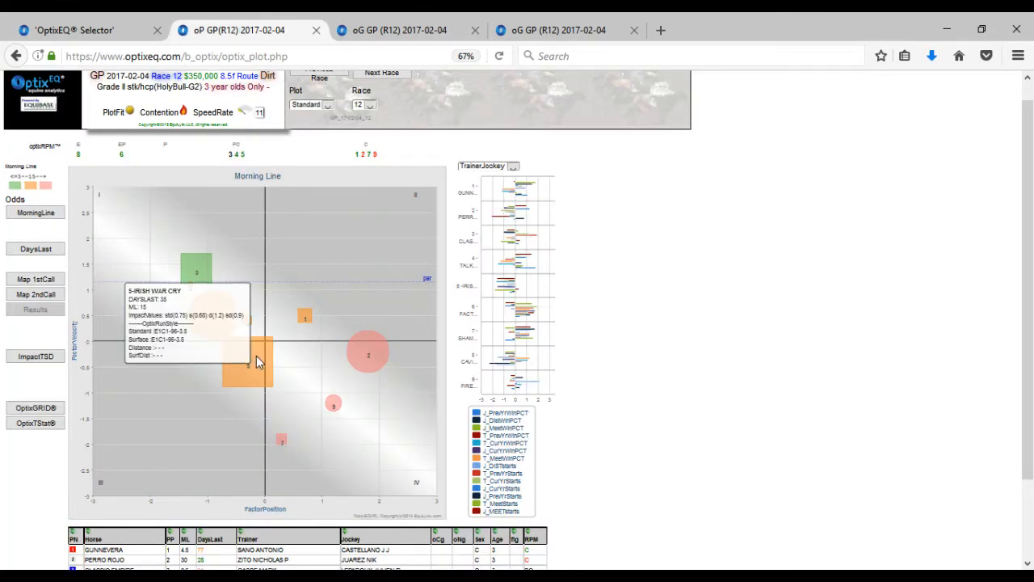
click(36, 358)
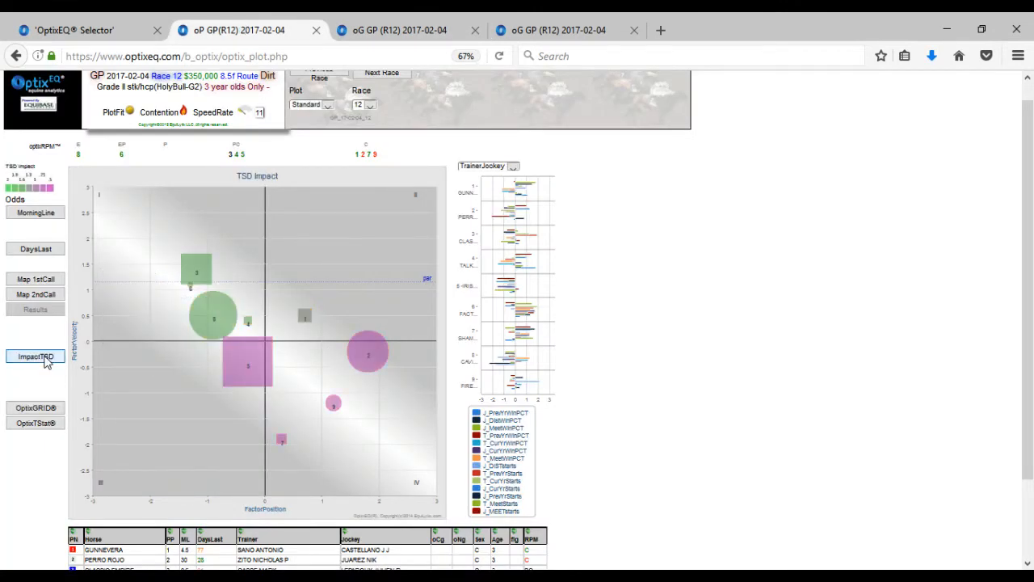
mouse_move(249, 365)
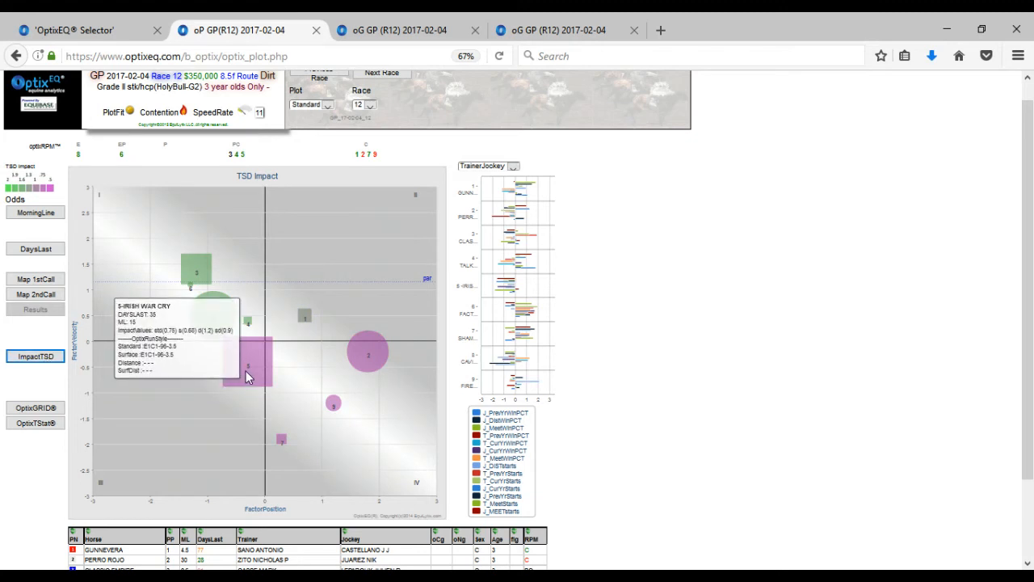
mouse_move(275, 310)
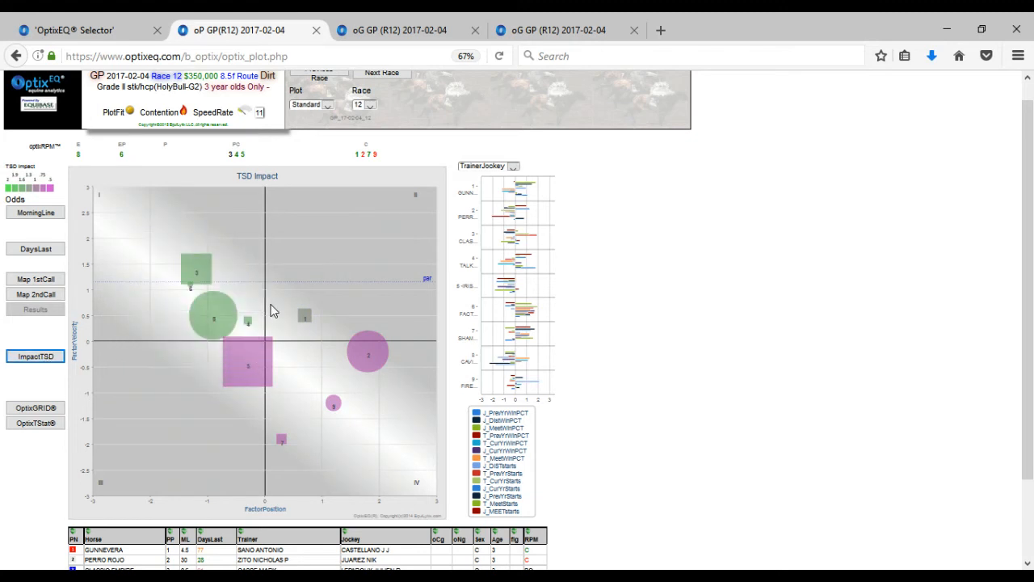
mouse_move(272, 303)
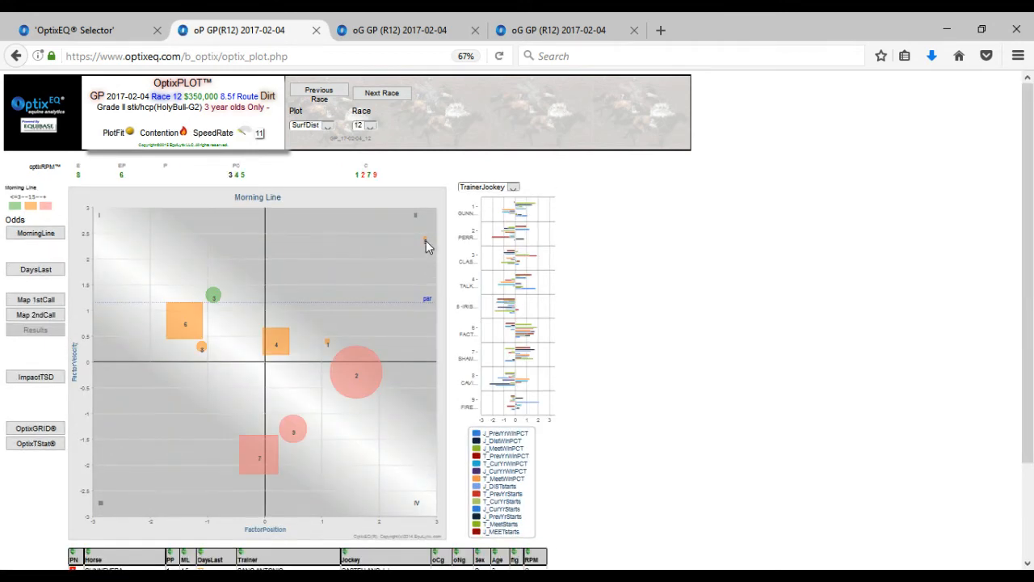
mouse_move(427, 242)
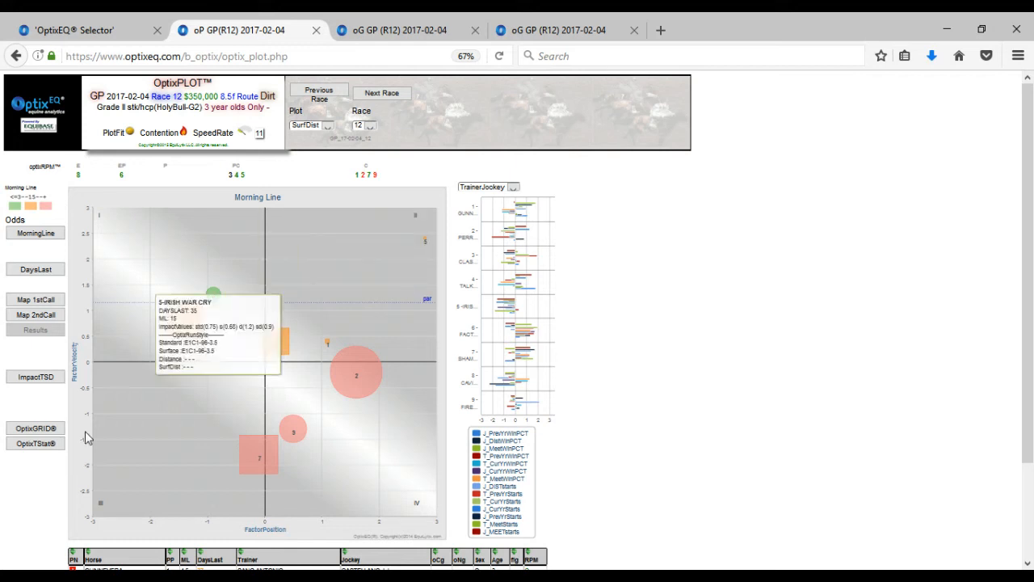
Re-apply TSD Impact colouring, then return to the race 12 grid listing Perro Rojo through Cavil.
click(36, 376)
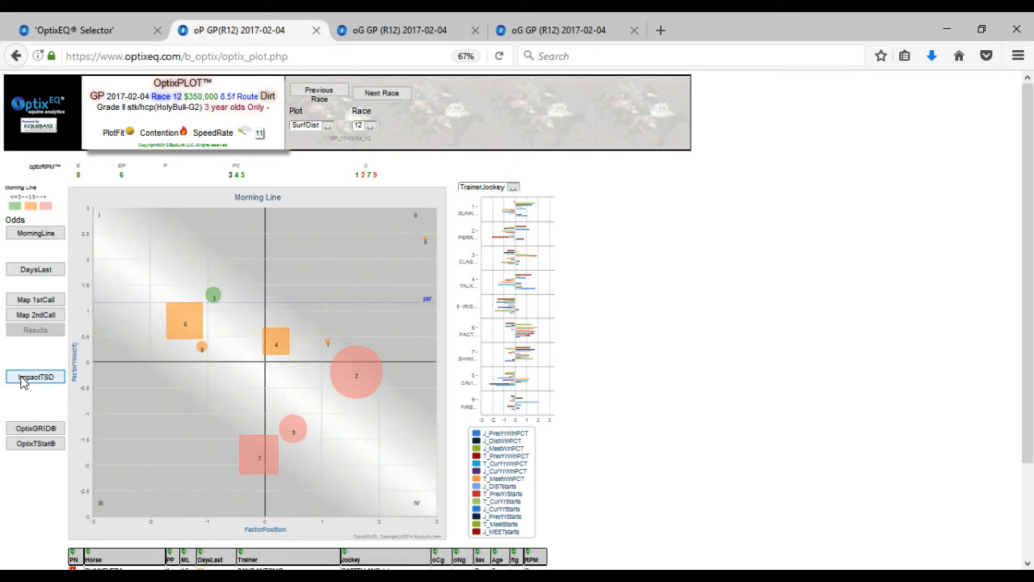
click(35, 377)
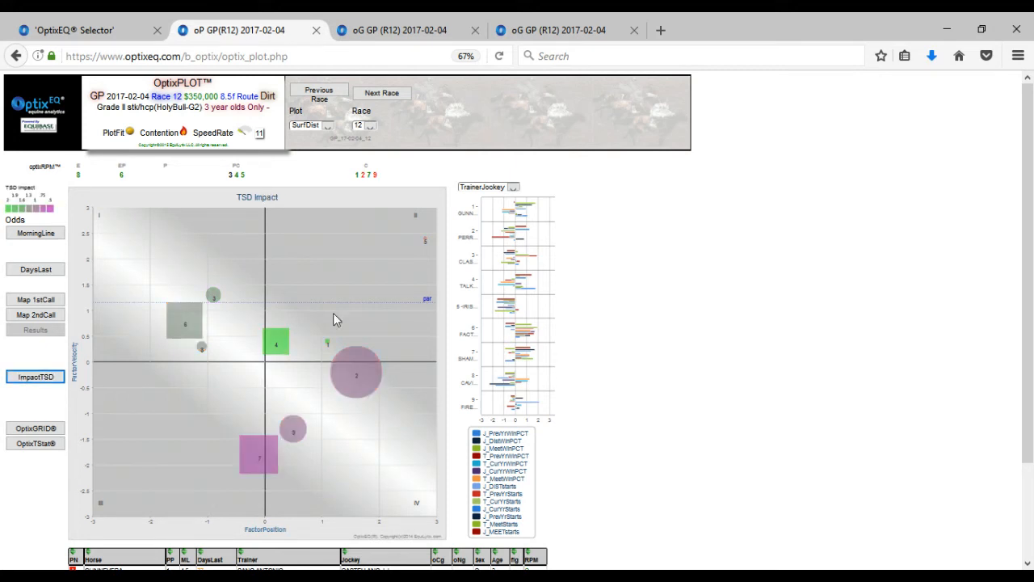
mouse_move(276, 343)
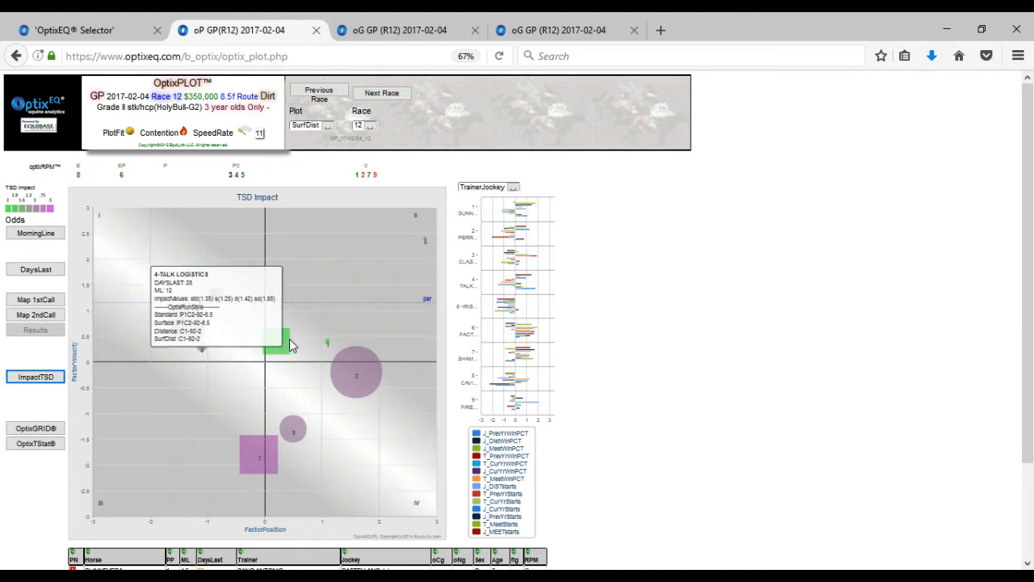
mouse_move(326, 341)
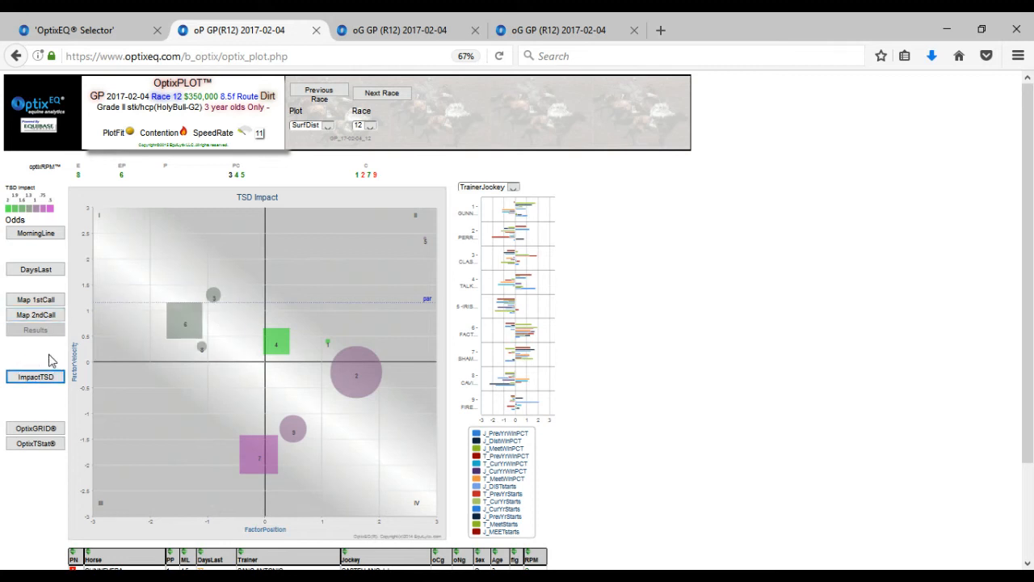
mouse_move(278, 343)
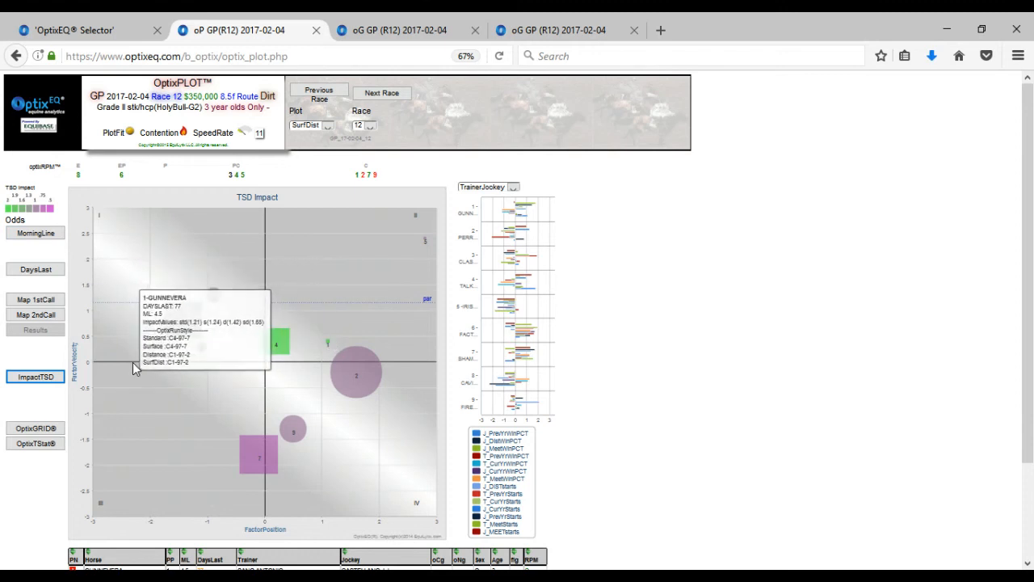
mouse_move(26, 340)
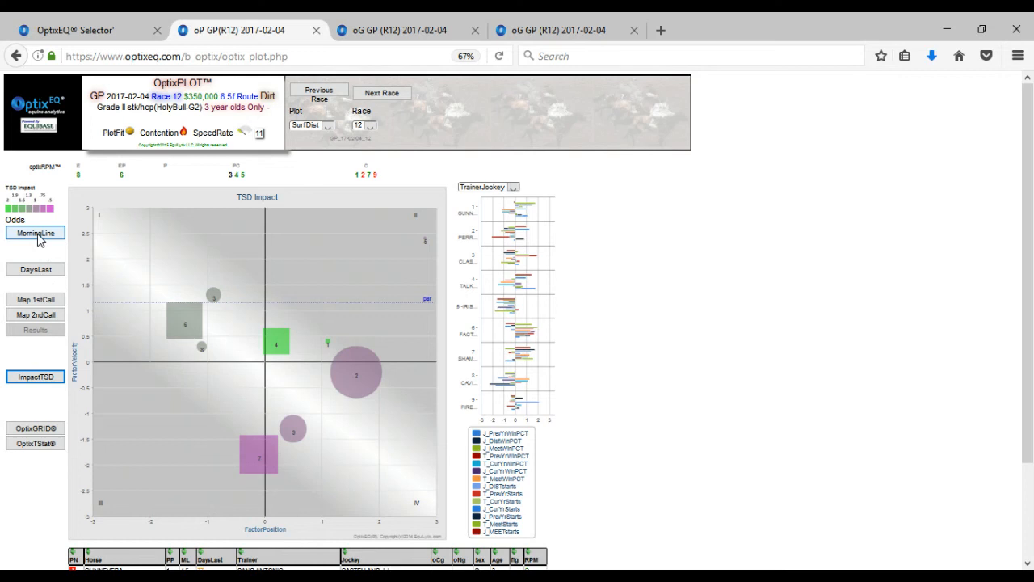
click(35, 233)
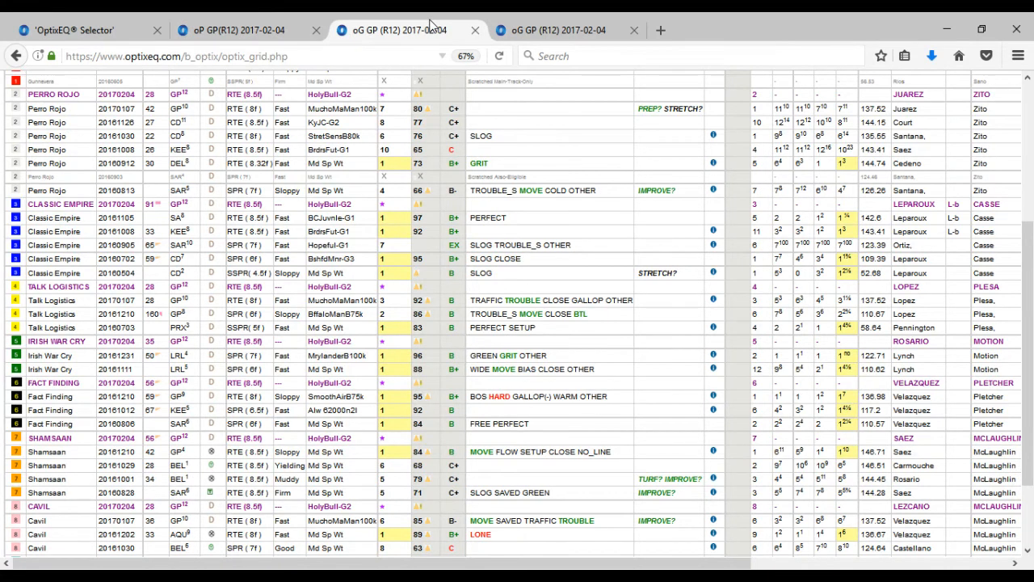
mouse_move(477, 407)
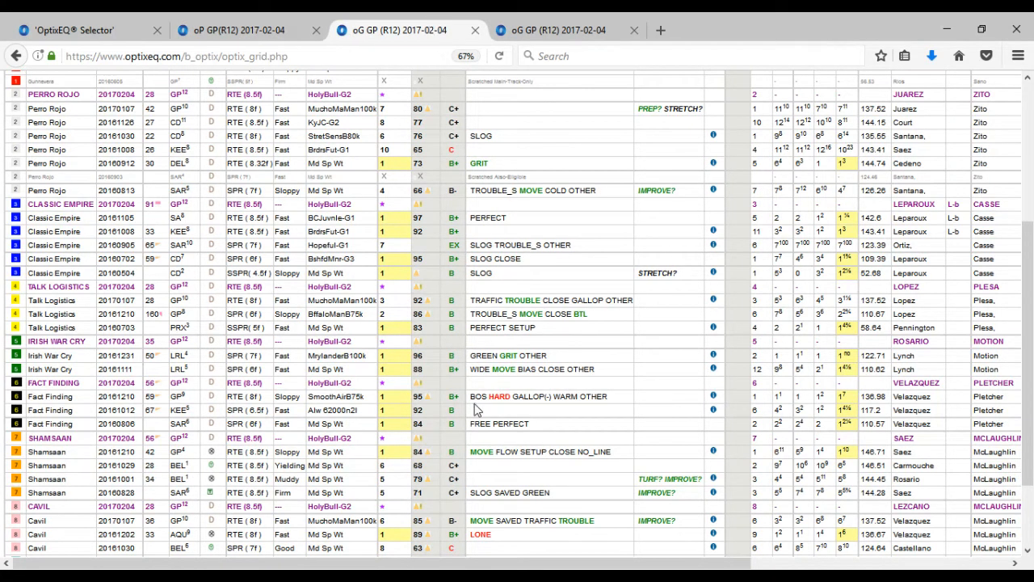
mouse_move(647, 566)
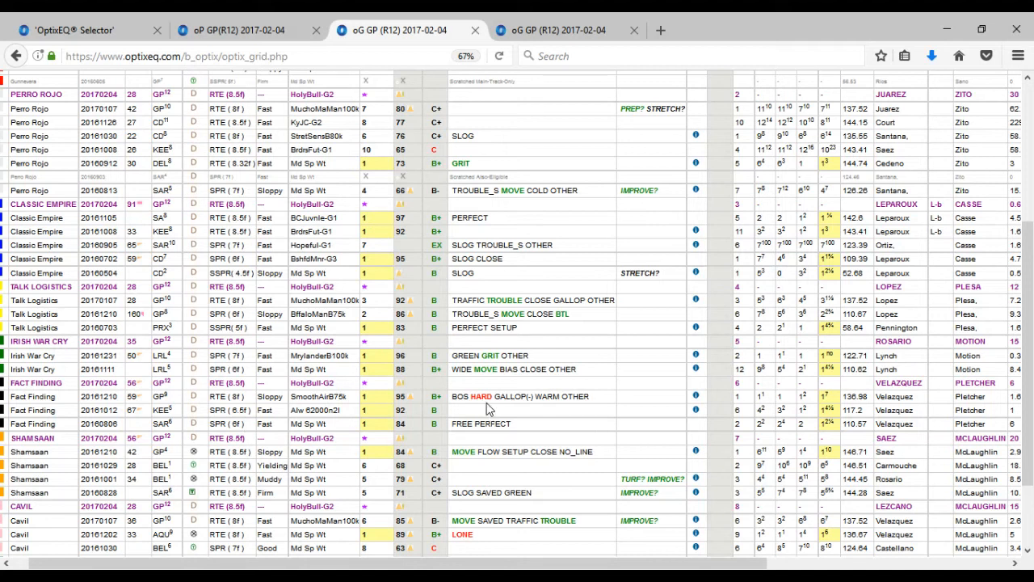
mouse_move(127, 403)
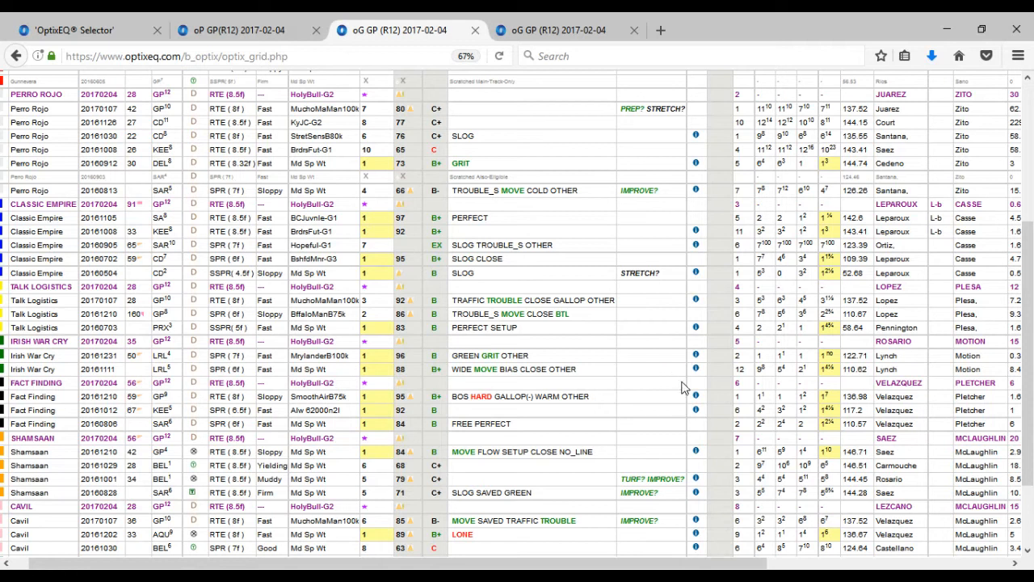
mouse_move(698, 401)
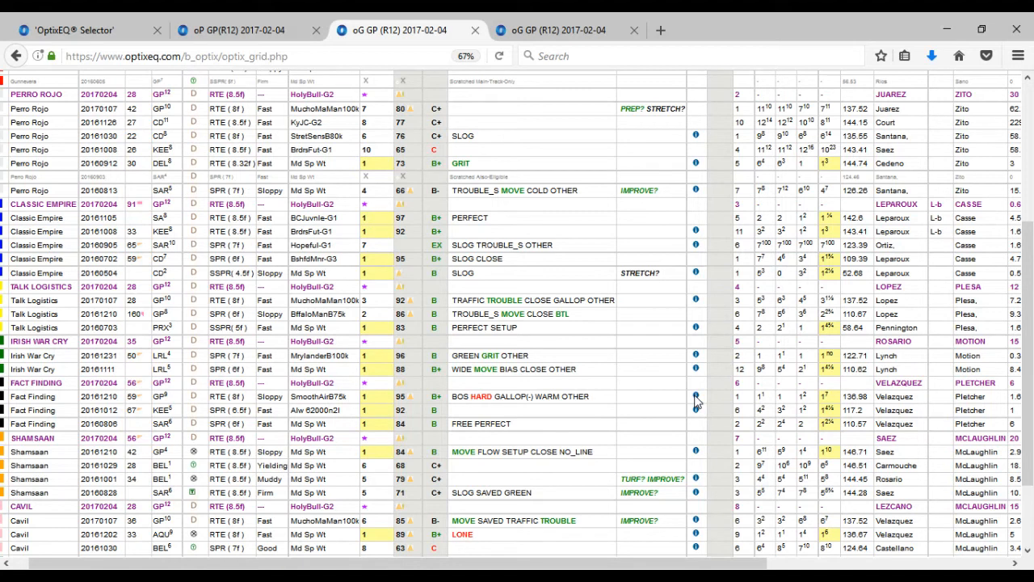
mouse_move(695, 407)
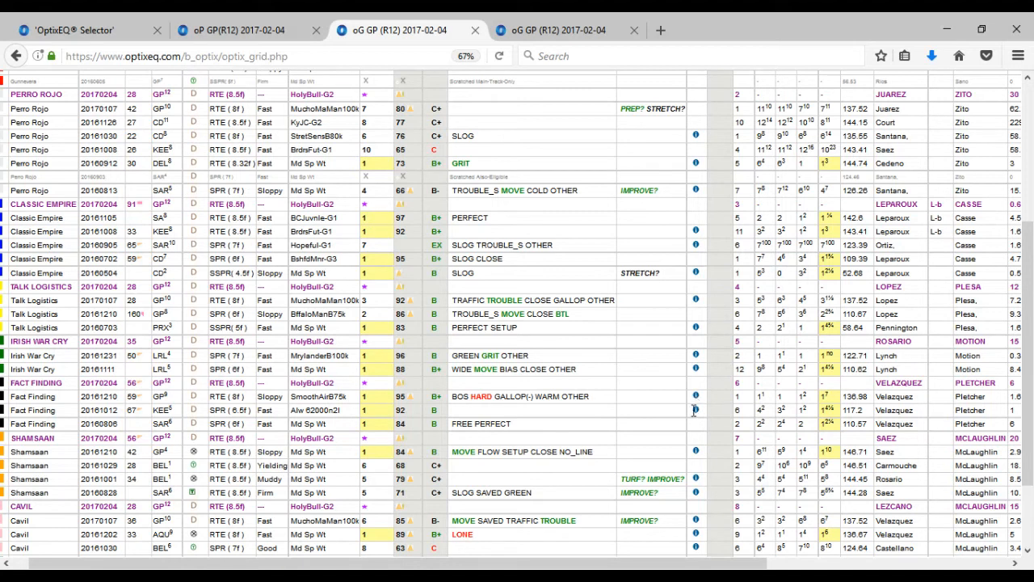
mouse_move(698, 404)
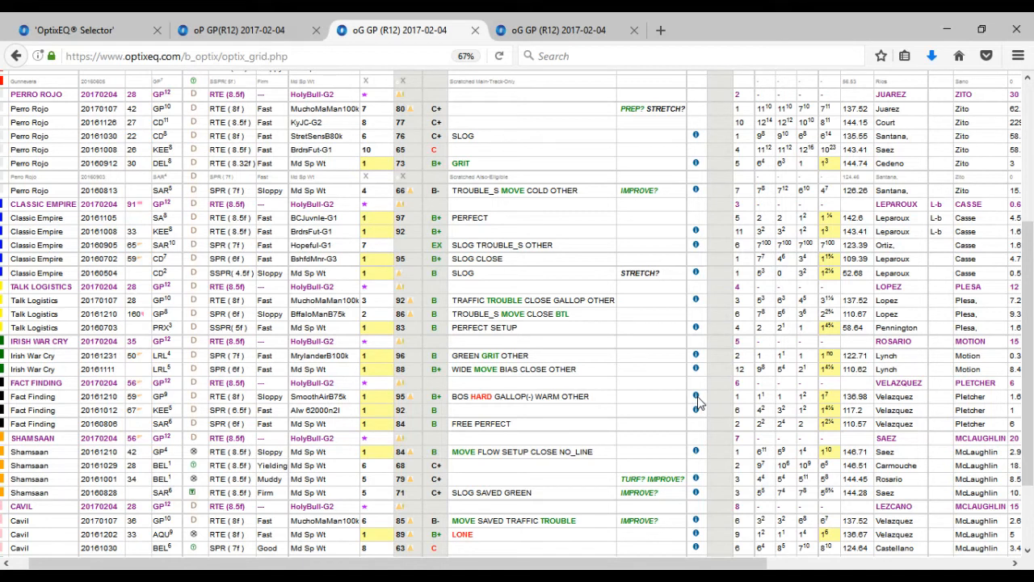
mouse_move(637, 436)
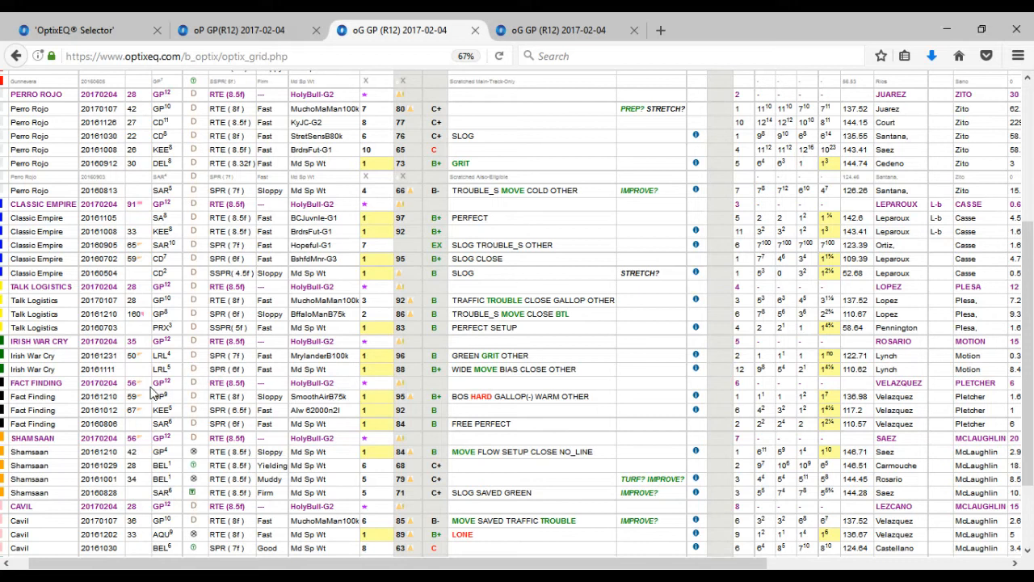
mouse_move(139, 428)
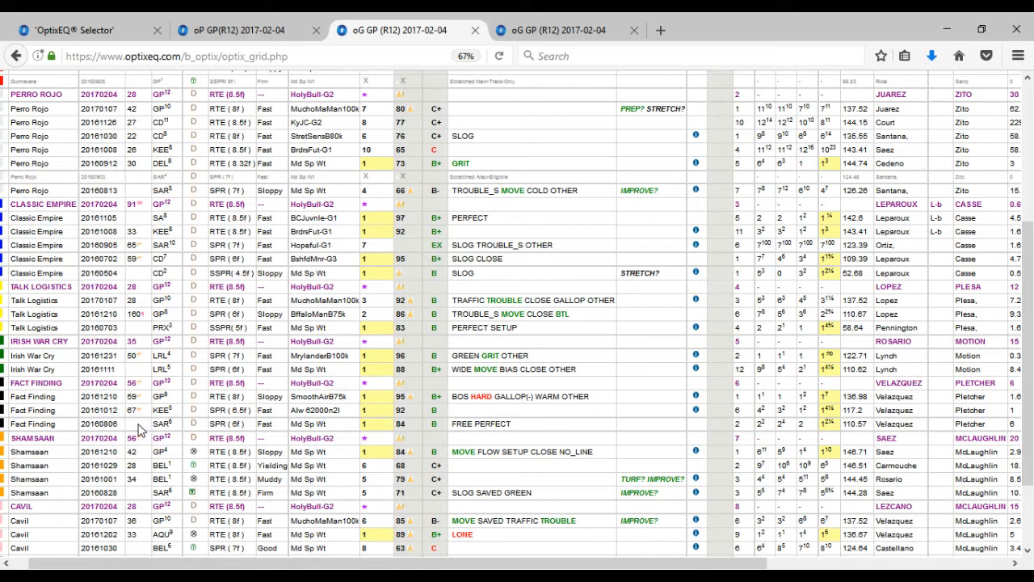
mouse_move(149, 402)
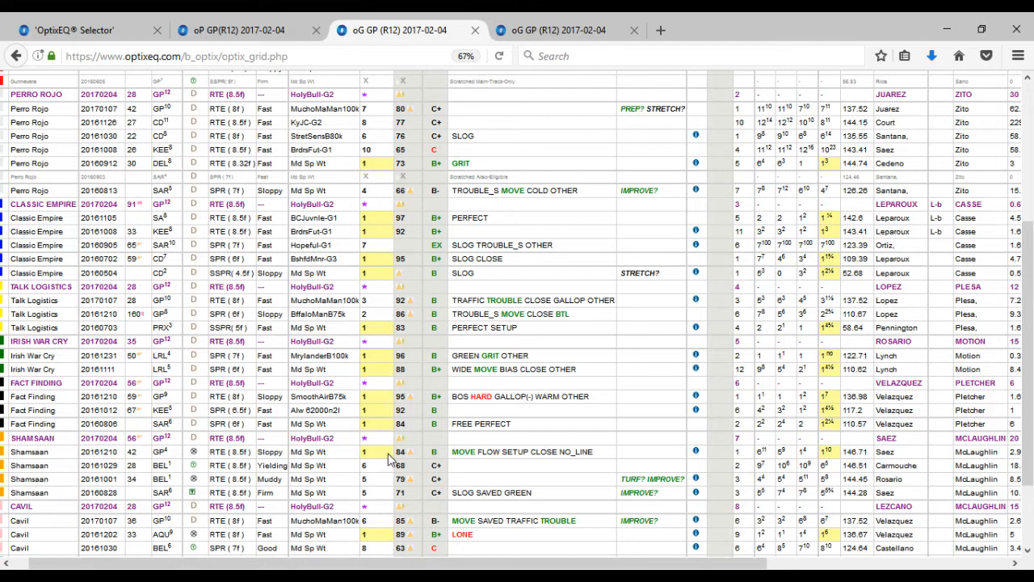
mouse_move(368, 470)
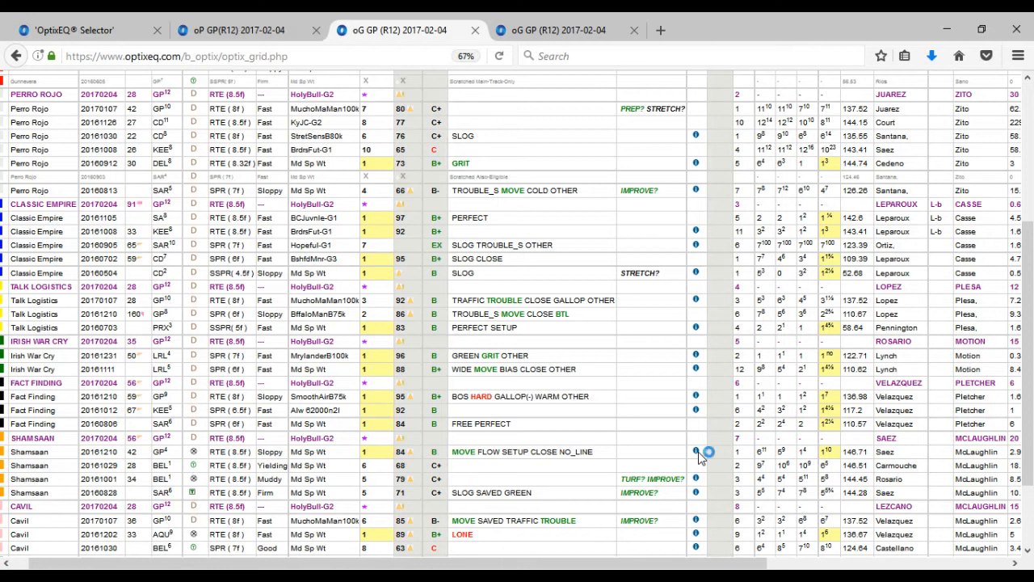
mouse_move(578, 476)
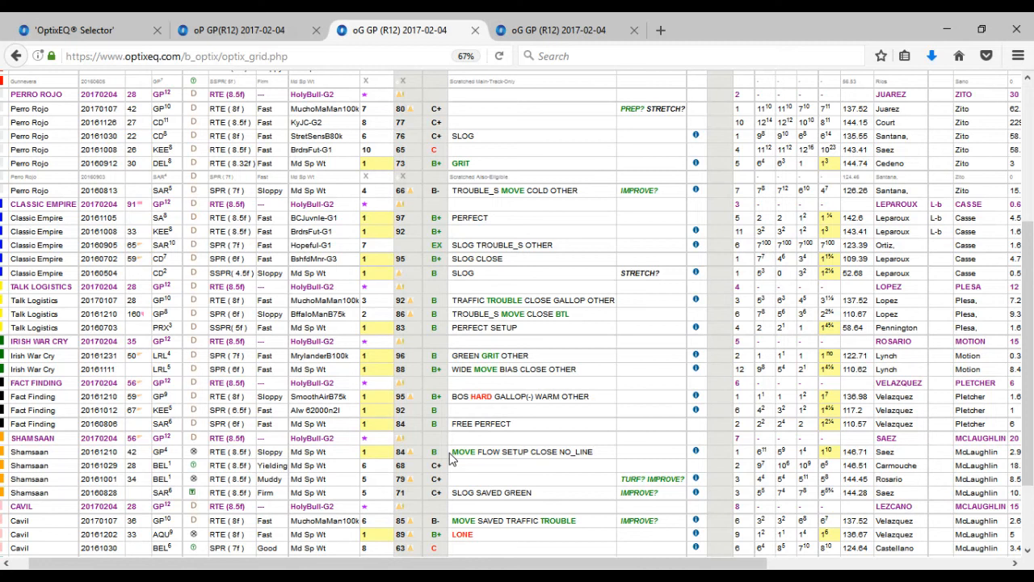
mouse_move(437, 423)
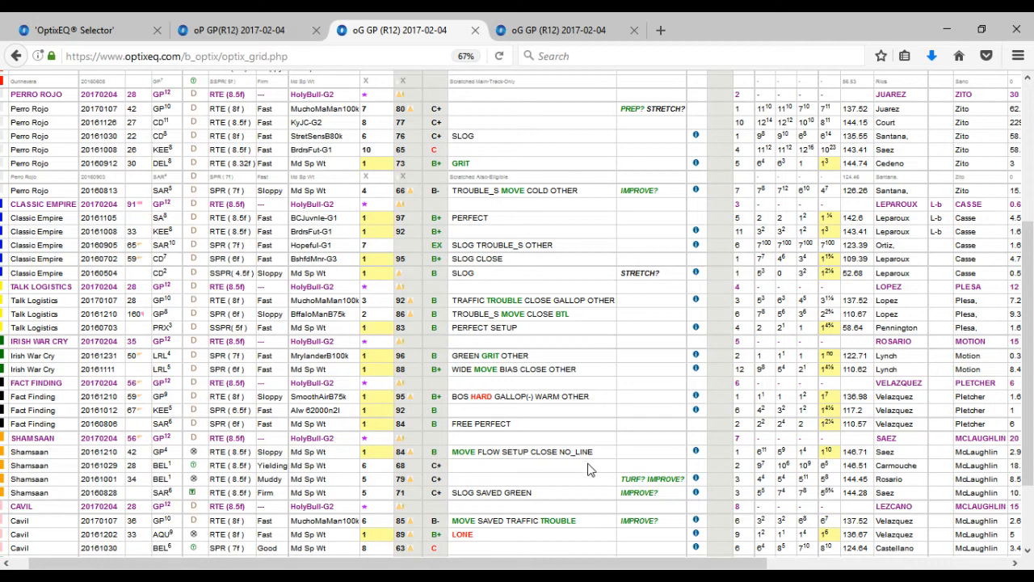
Scroll the grid to reveal the Fire for Effect rows below Cavil and back.
scroll(down, 3)
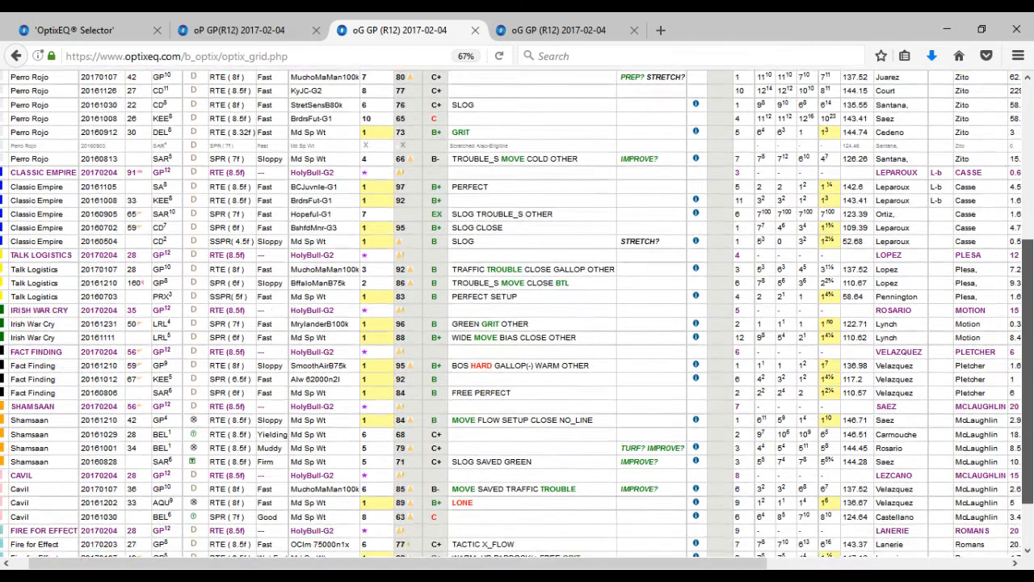
scroll(down, 3)
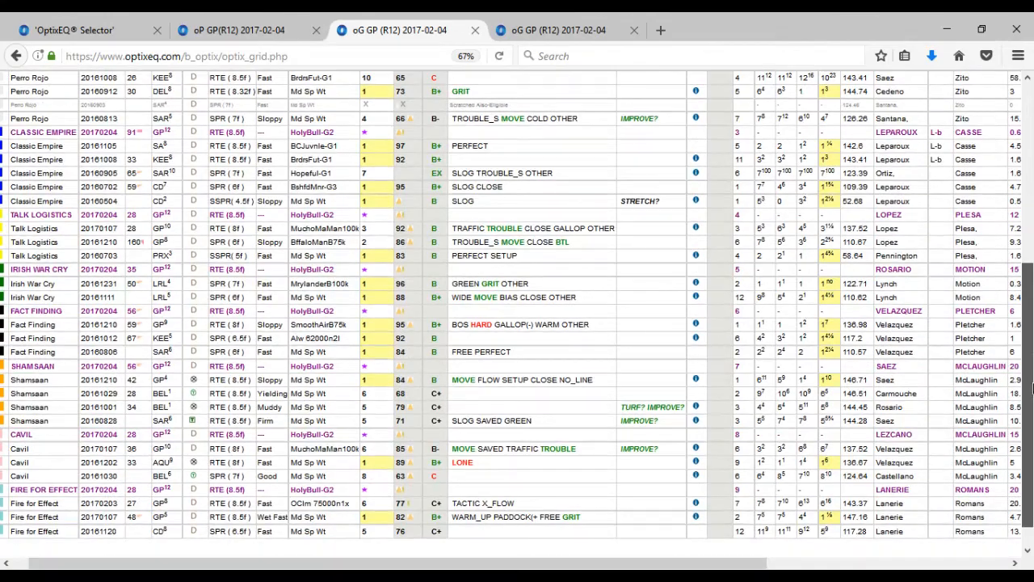
scroll(up, 3)
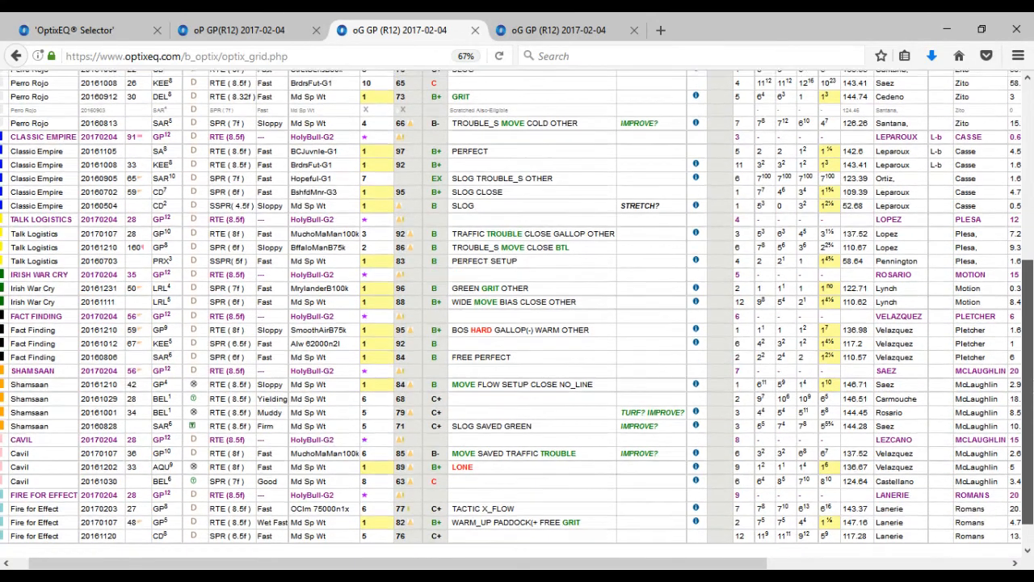
scroll(up, 3)
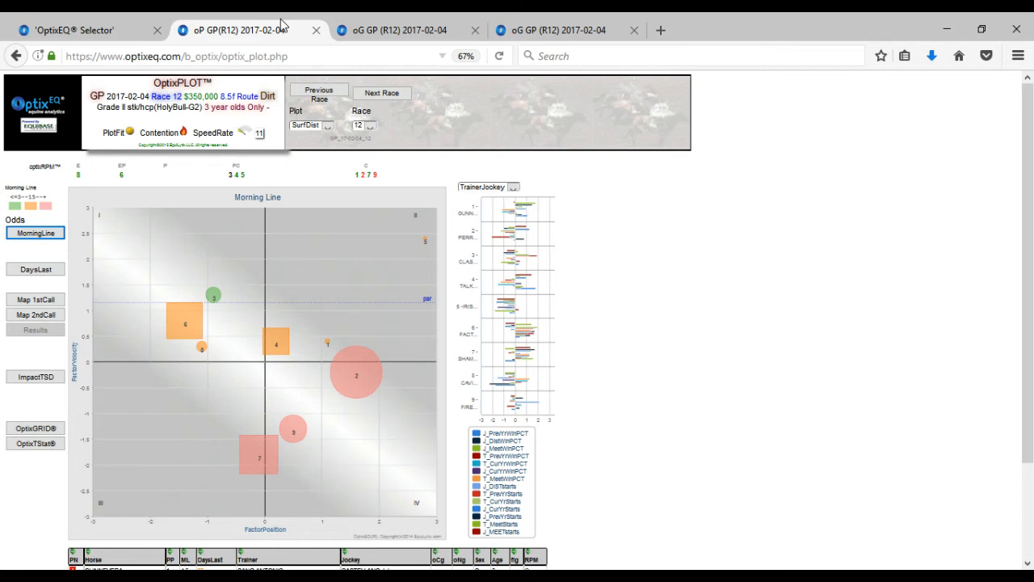
mouse_move(356, 155)
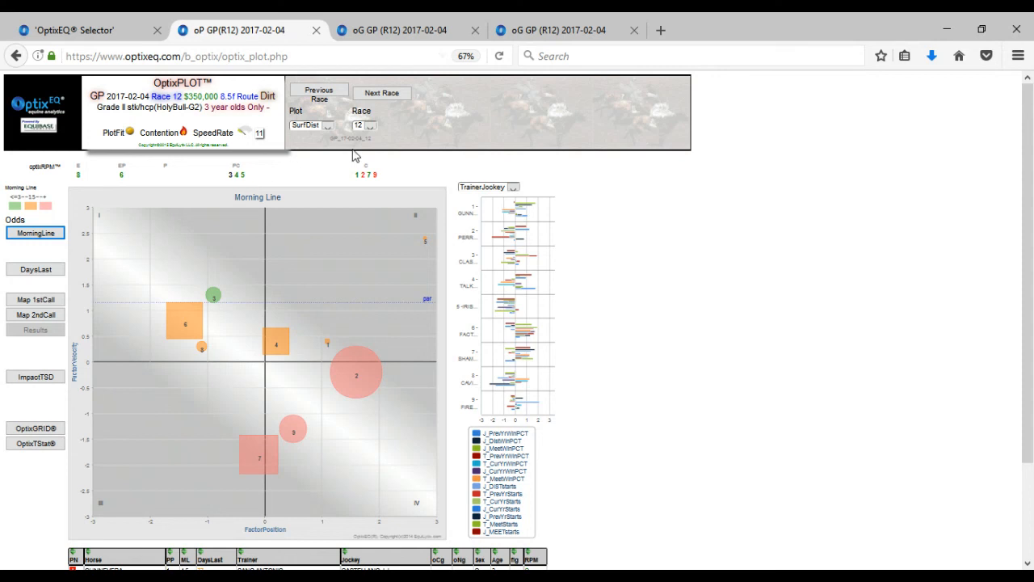
mouse_move(320, 132)
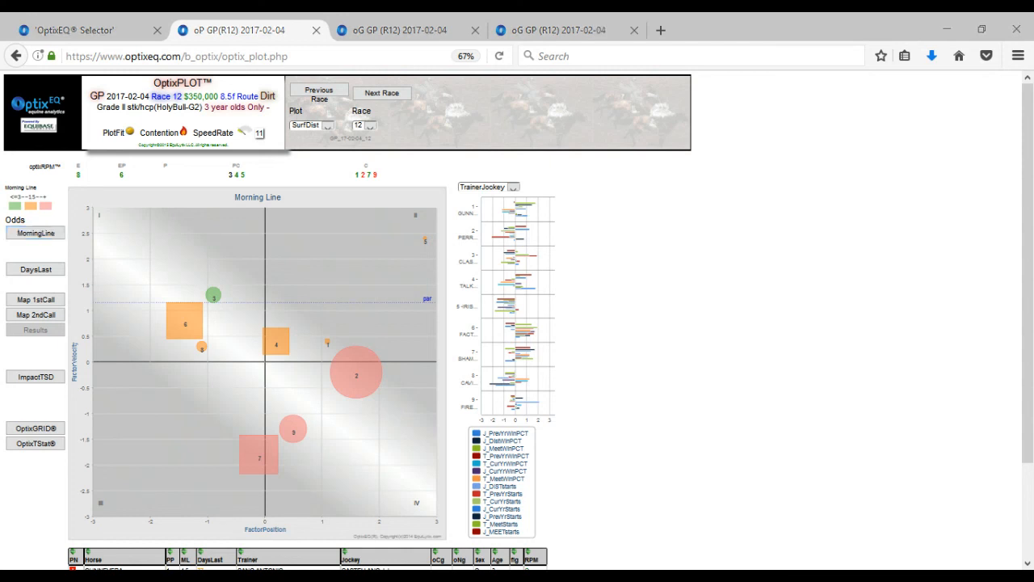
mouse_move(598, 294)
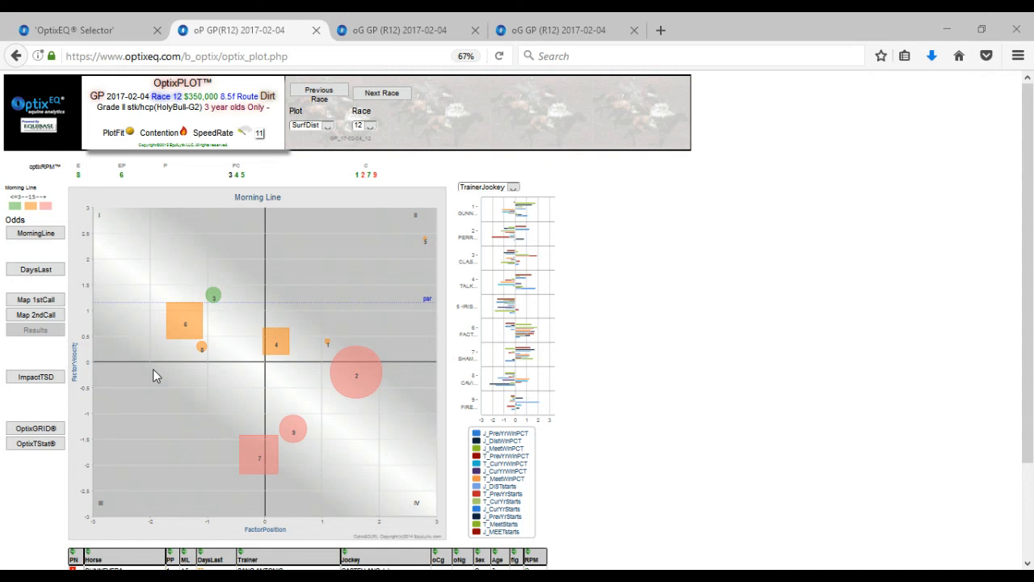
Return to the race 12 bubble chart coloured by Morning Line odds.
click(36, 232)
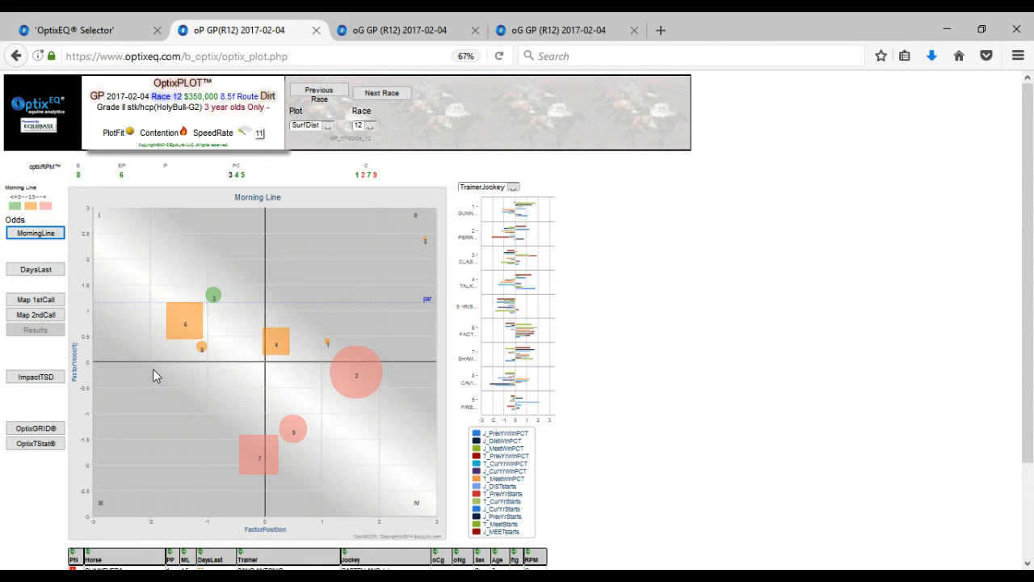
mouse_move(178, 375)
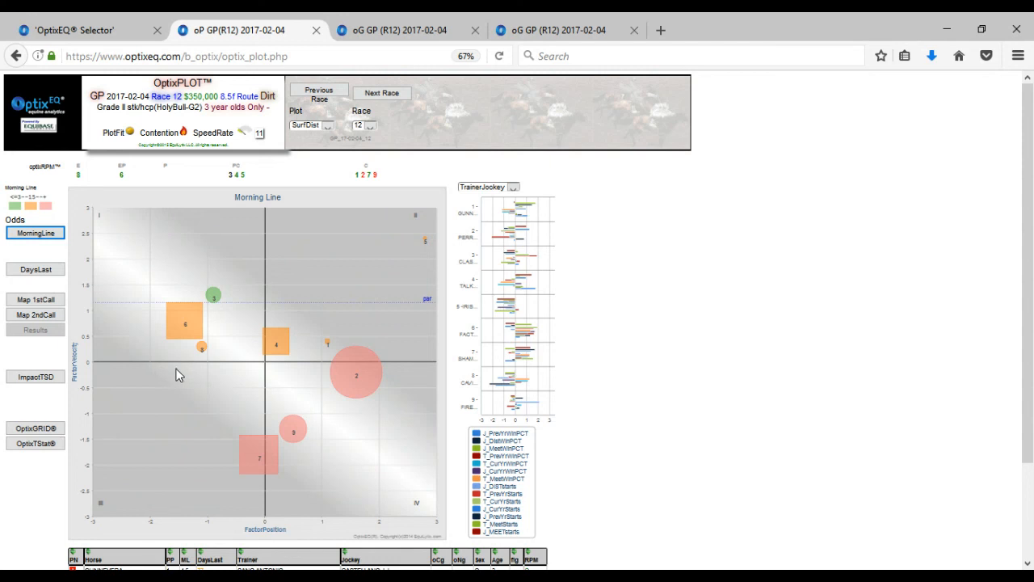
mouse_move(197, 381)
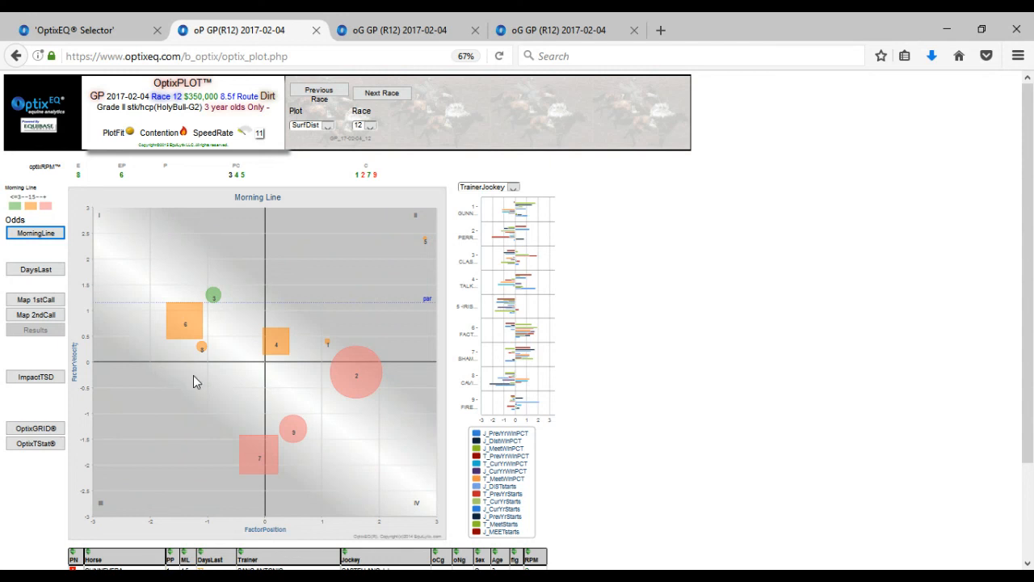
mouse_move(209, 388)
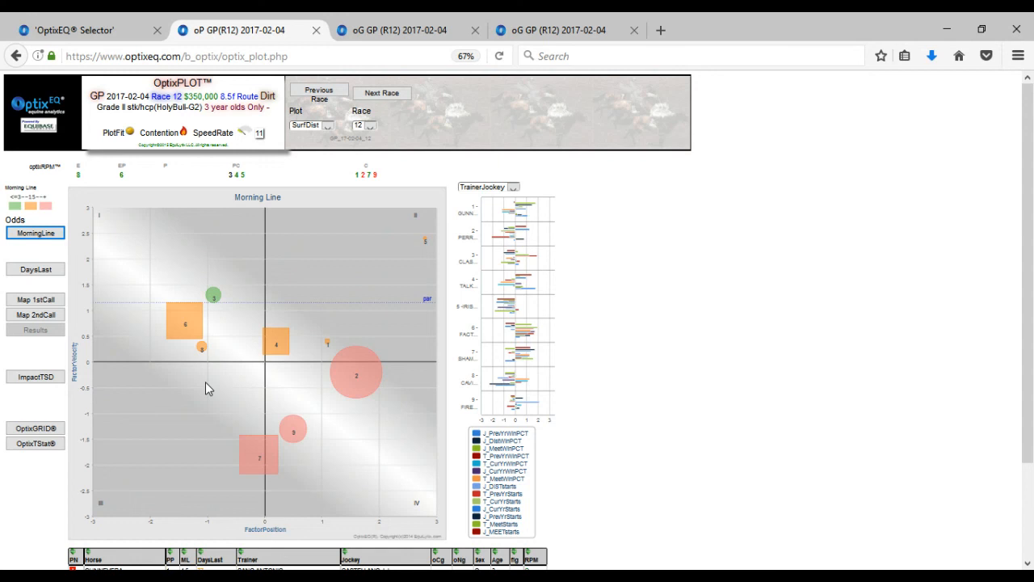
mouse_move(687, 385)
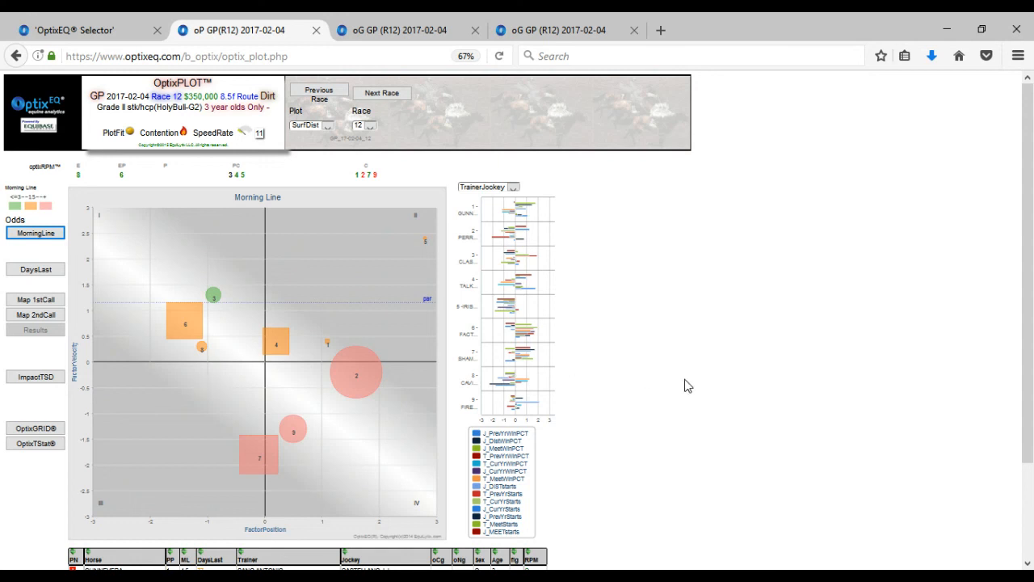